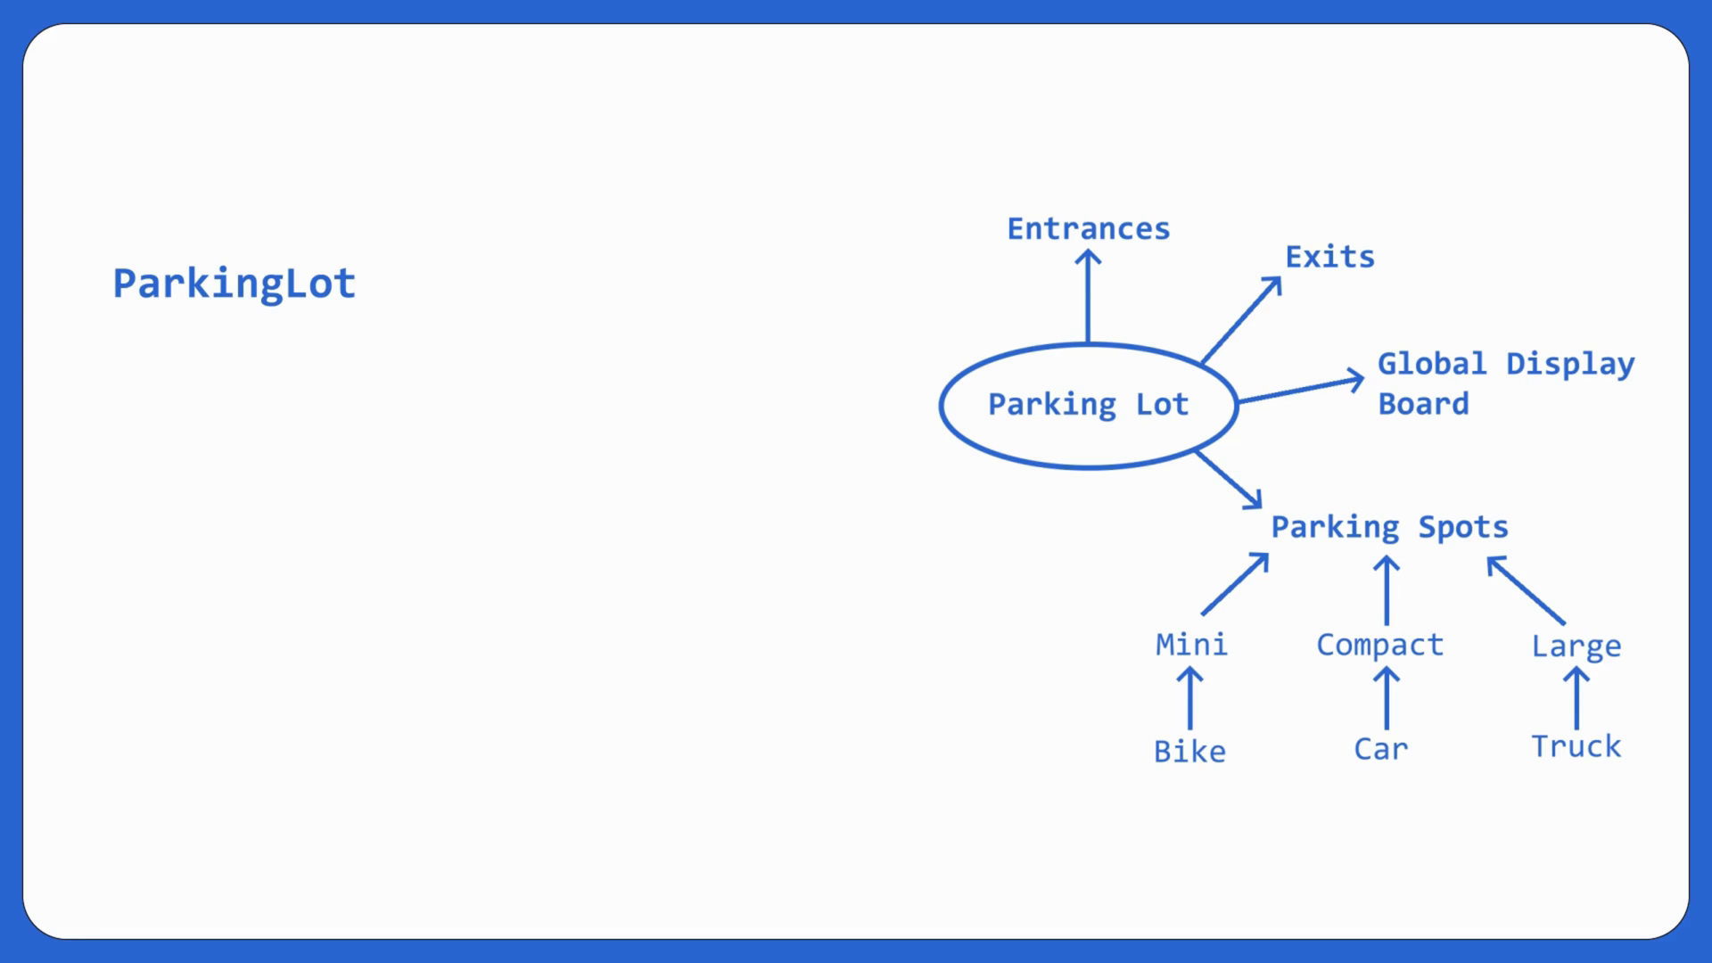
pyautogui.write('private string name;')
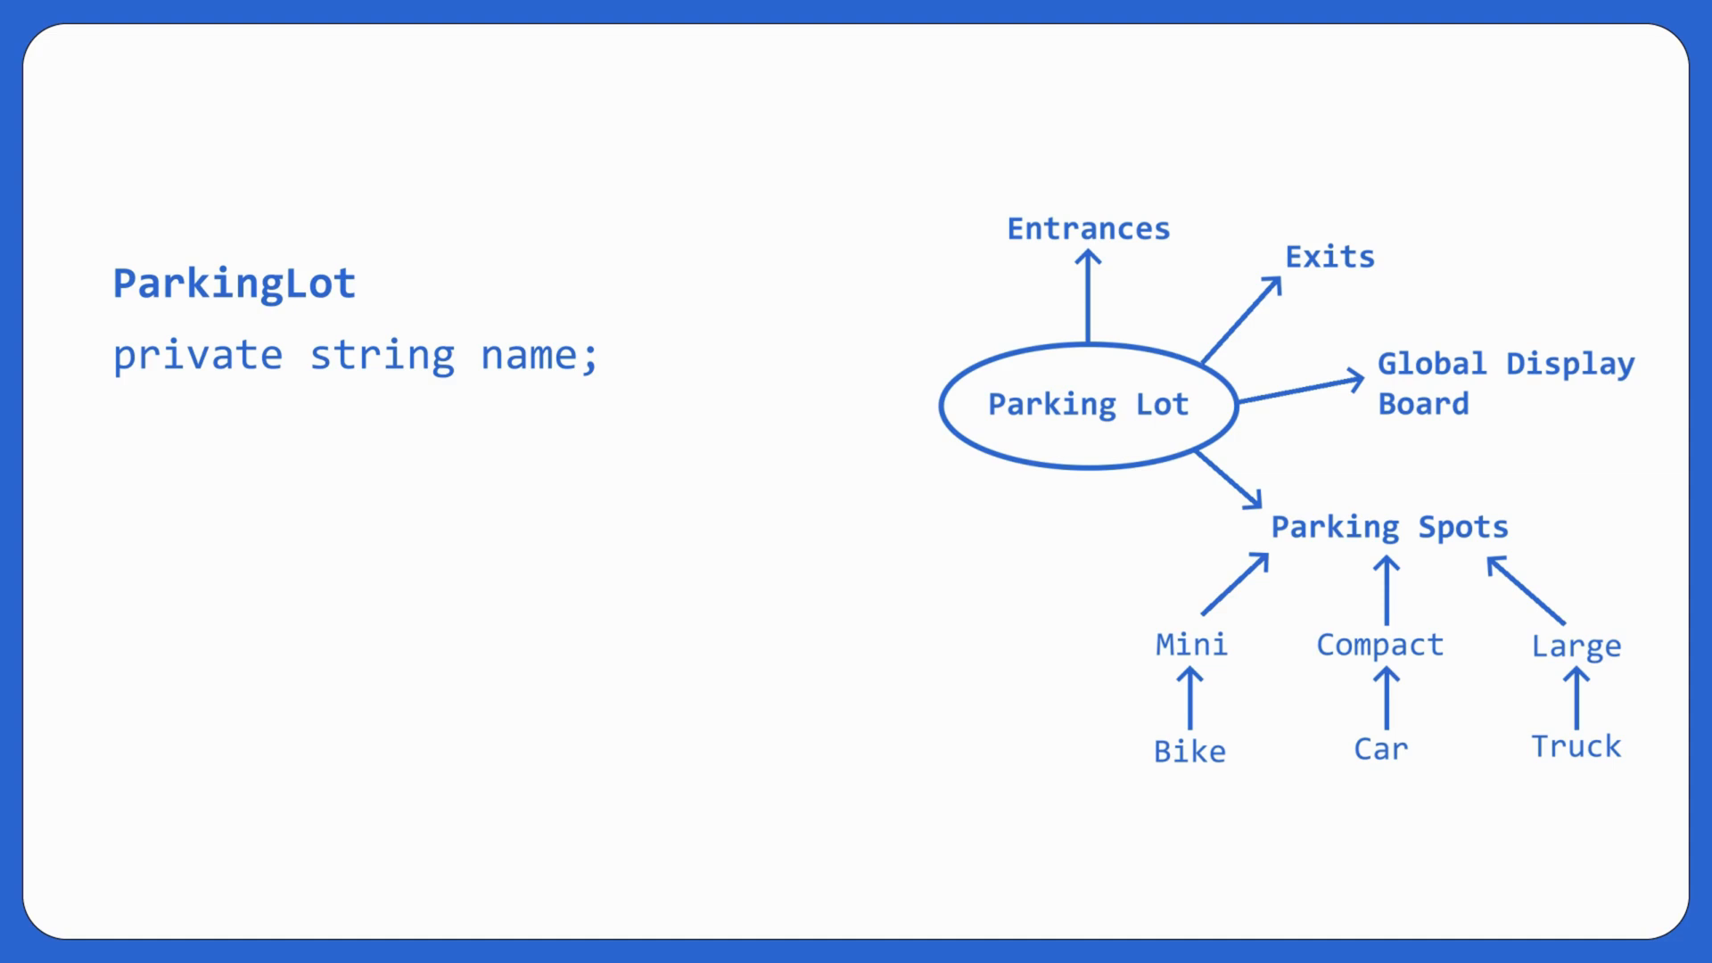
pyautogui.write('List')
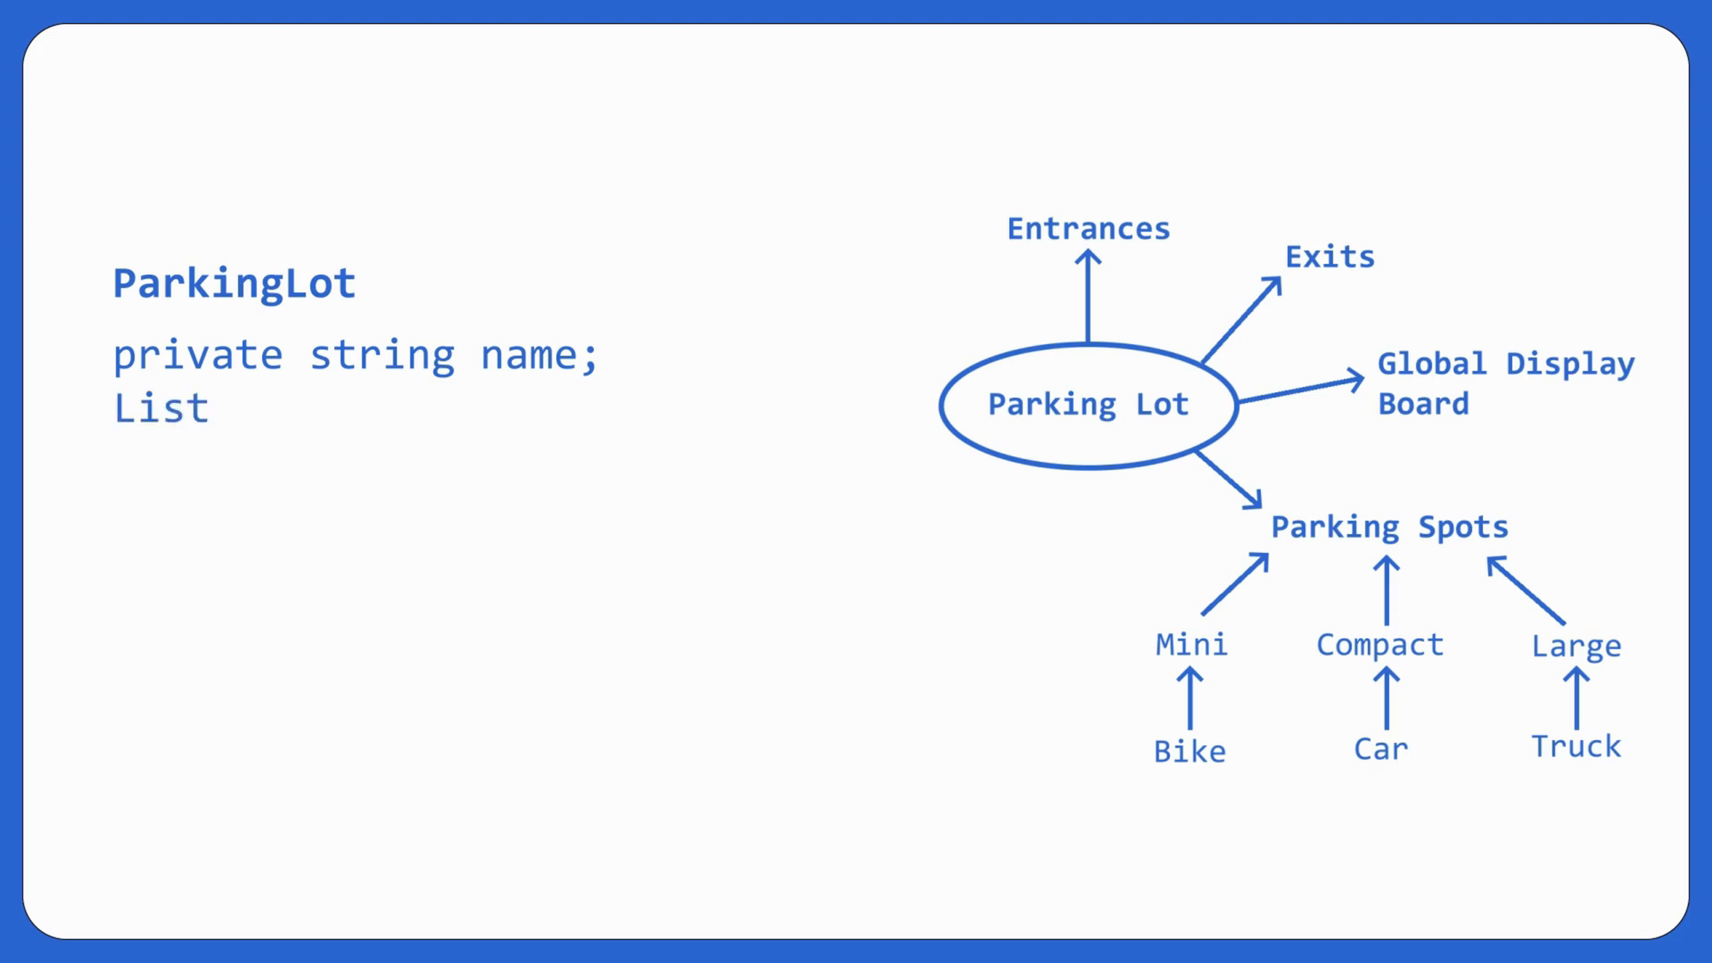
pyautogui.write('<EntrancePanel>entranc')
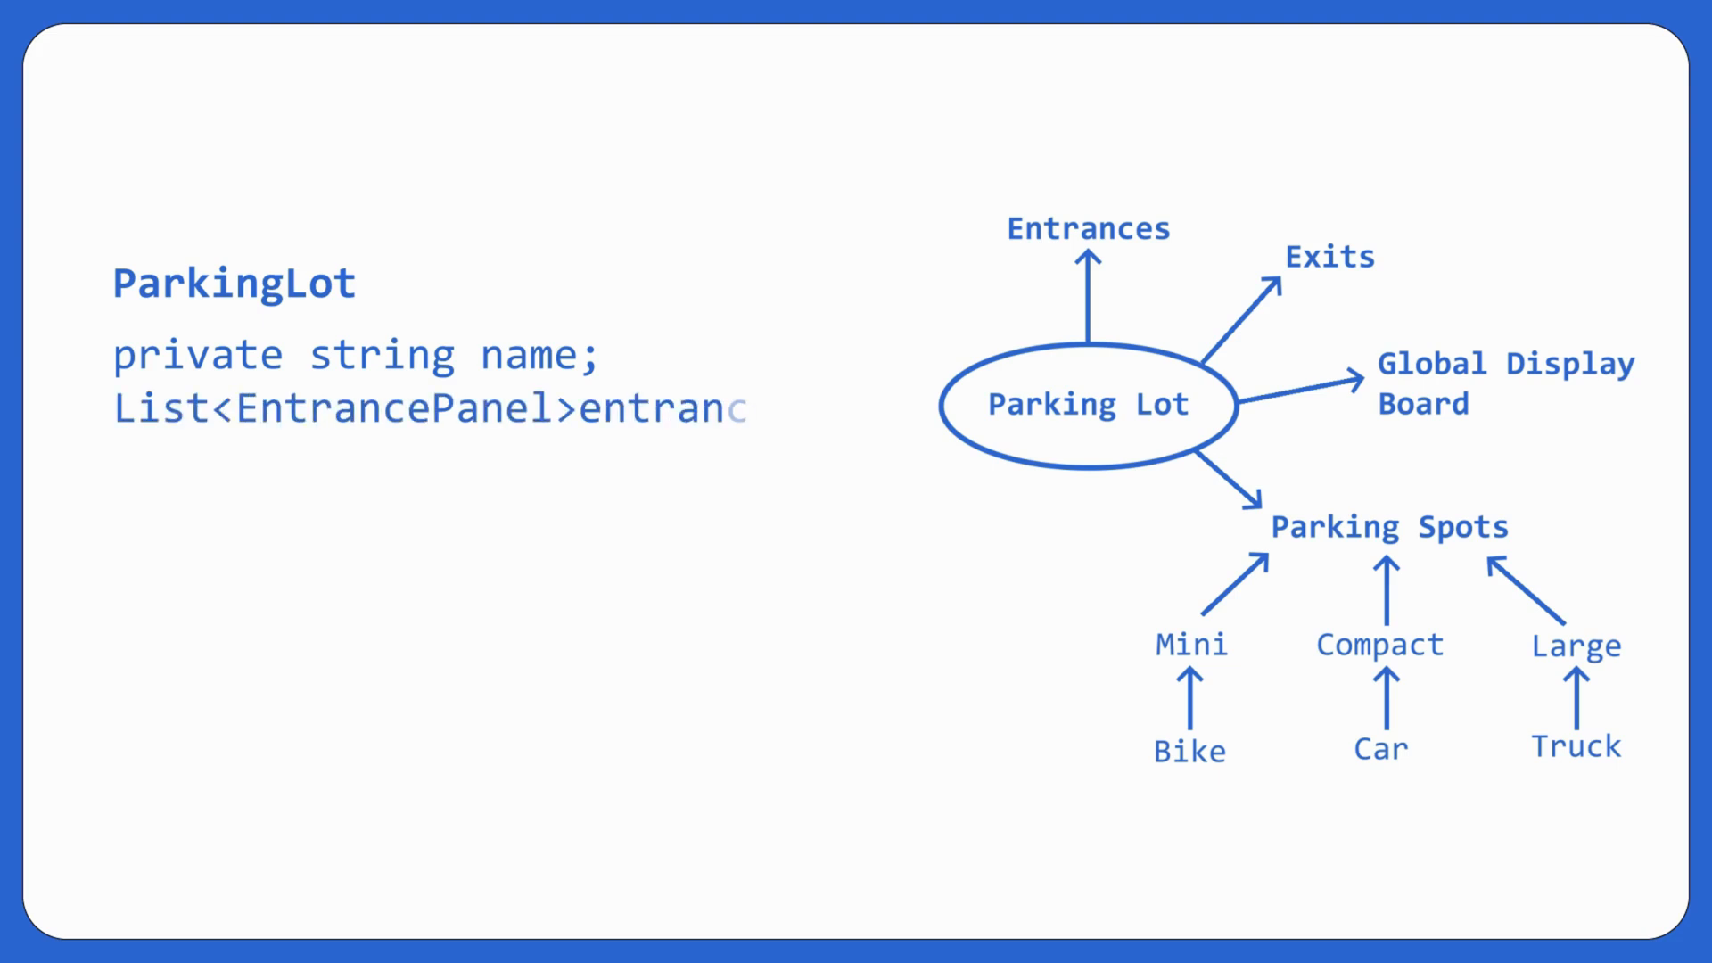
pyautogui.write('ces;')
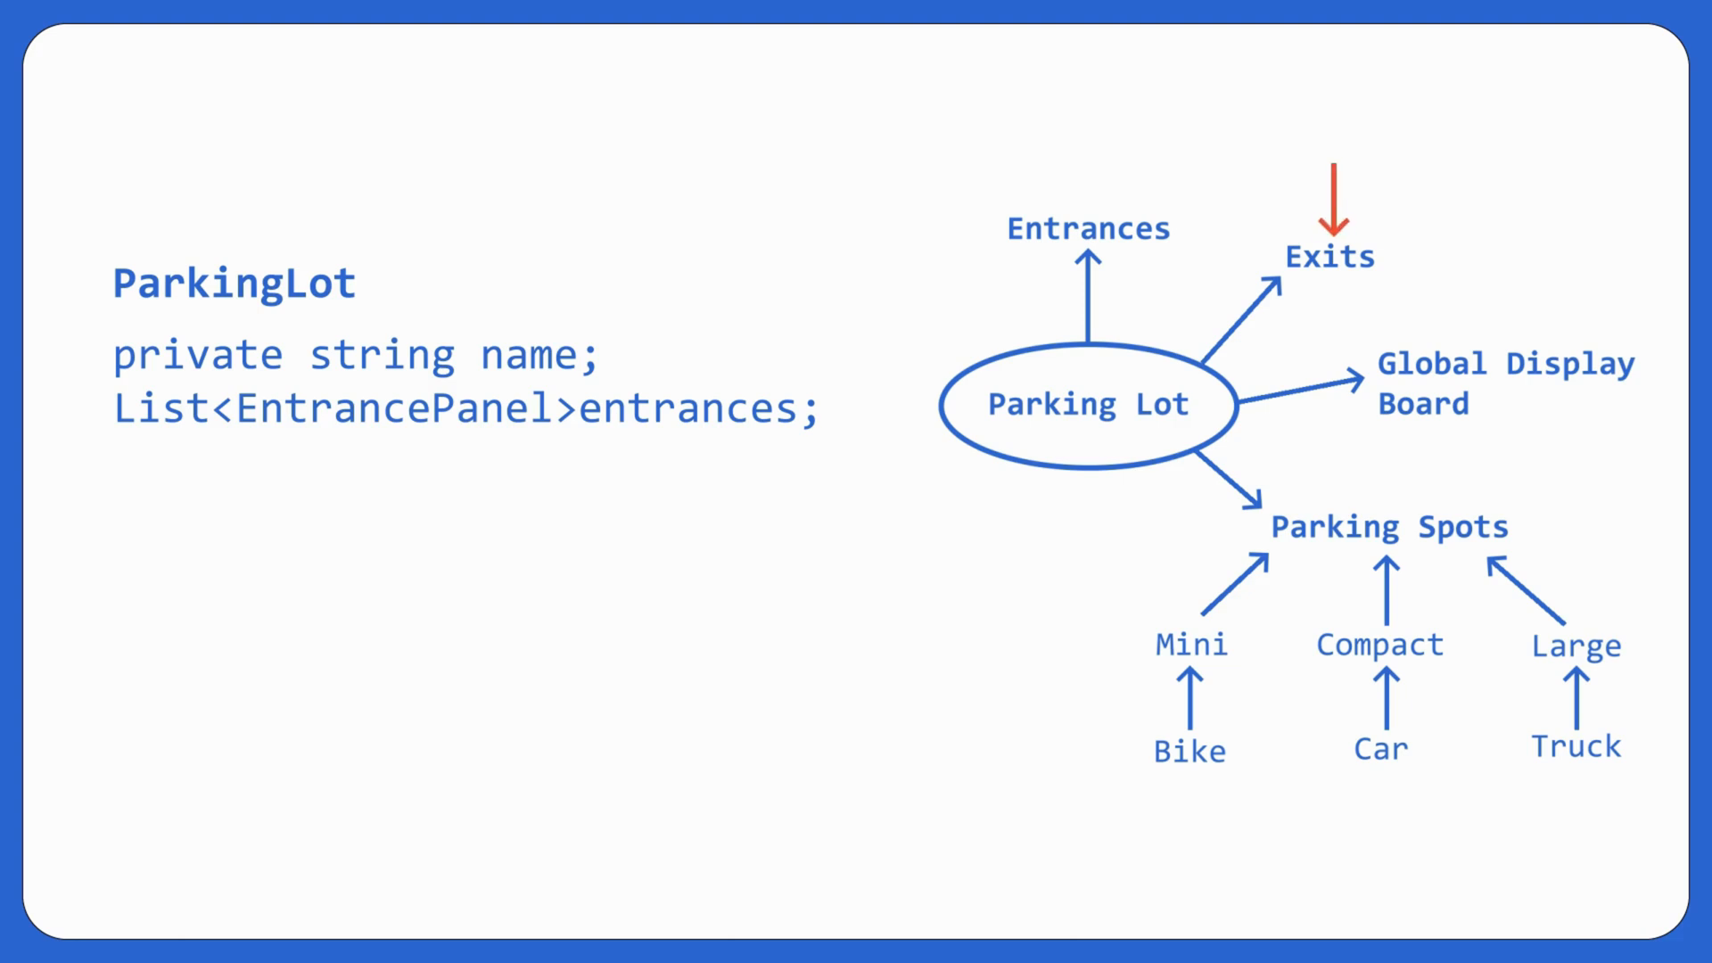
pyautogui.write('List<ExitPanel>exi')
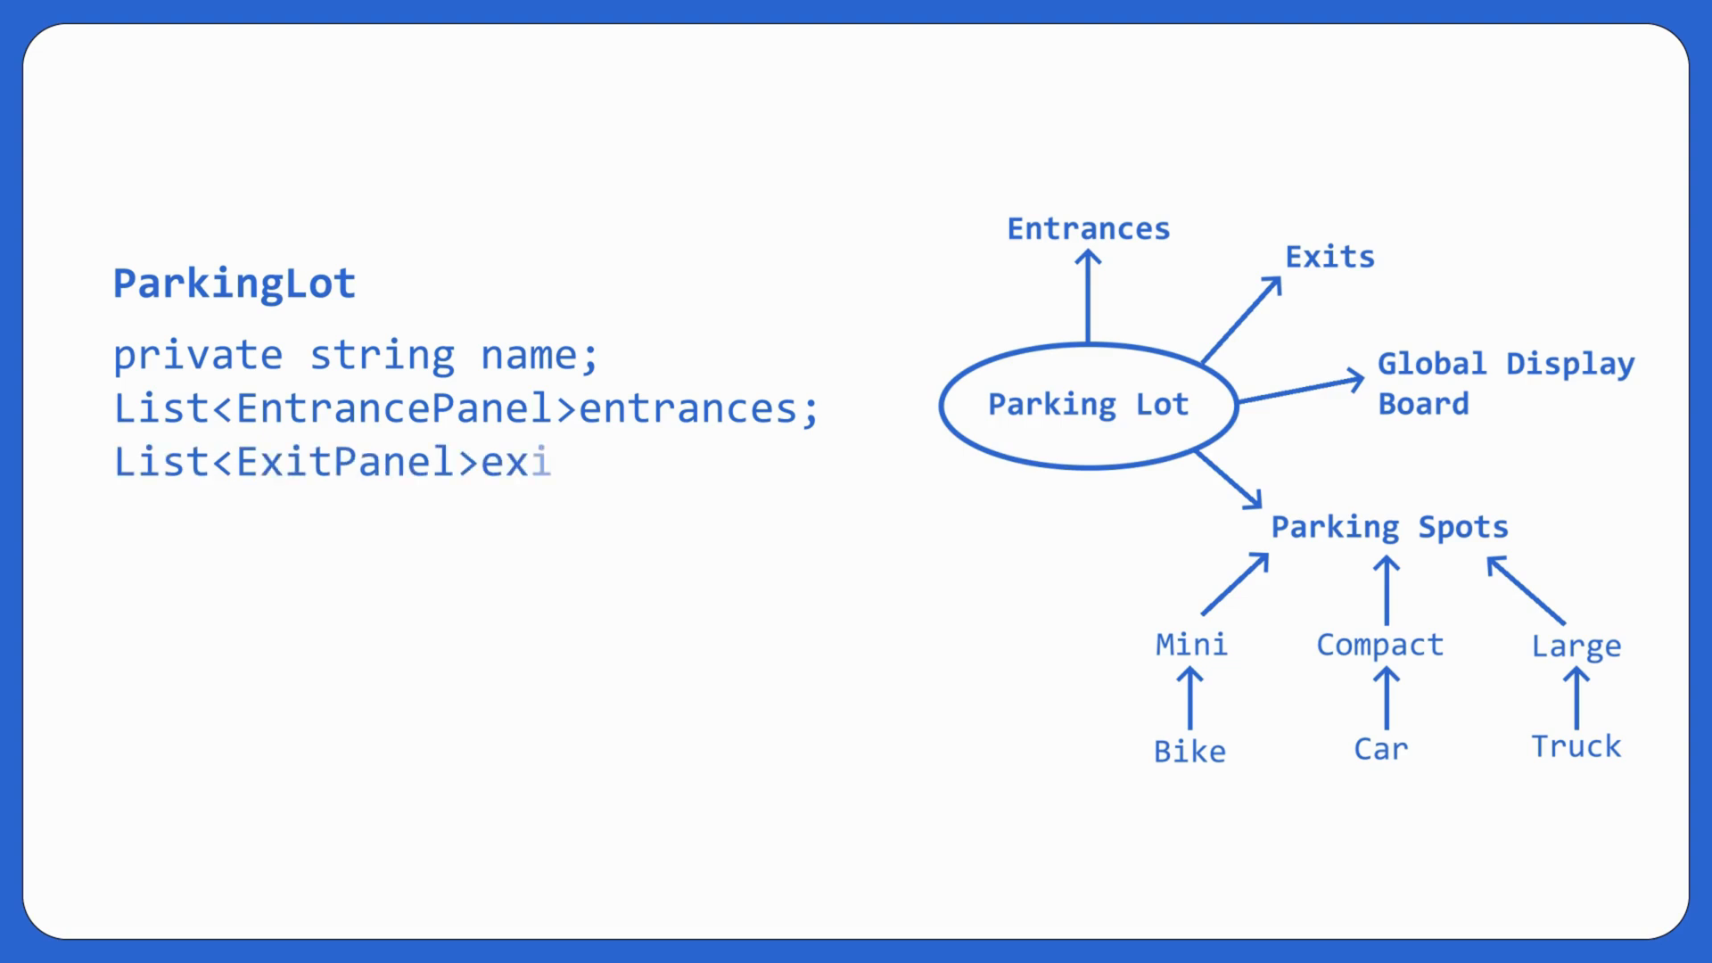
pyautogui.write('ts;')
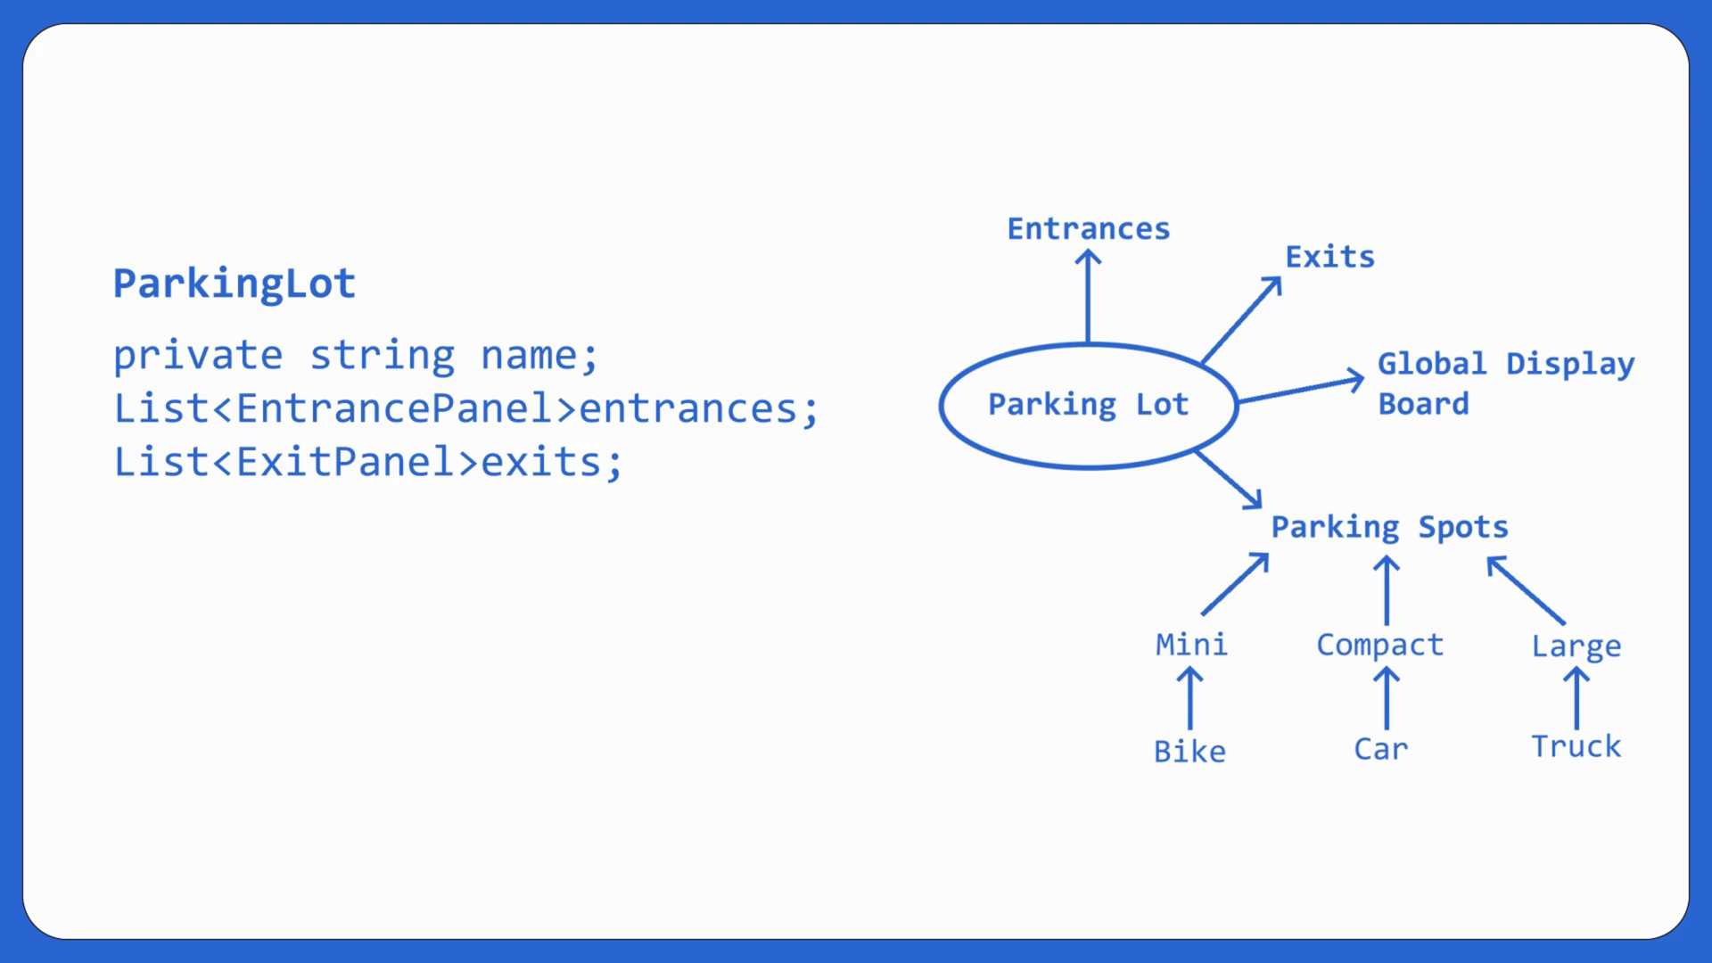
pyautogui.write('DisplayBoard di')
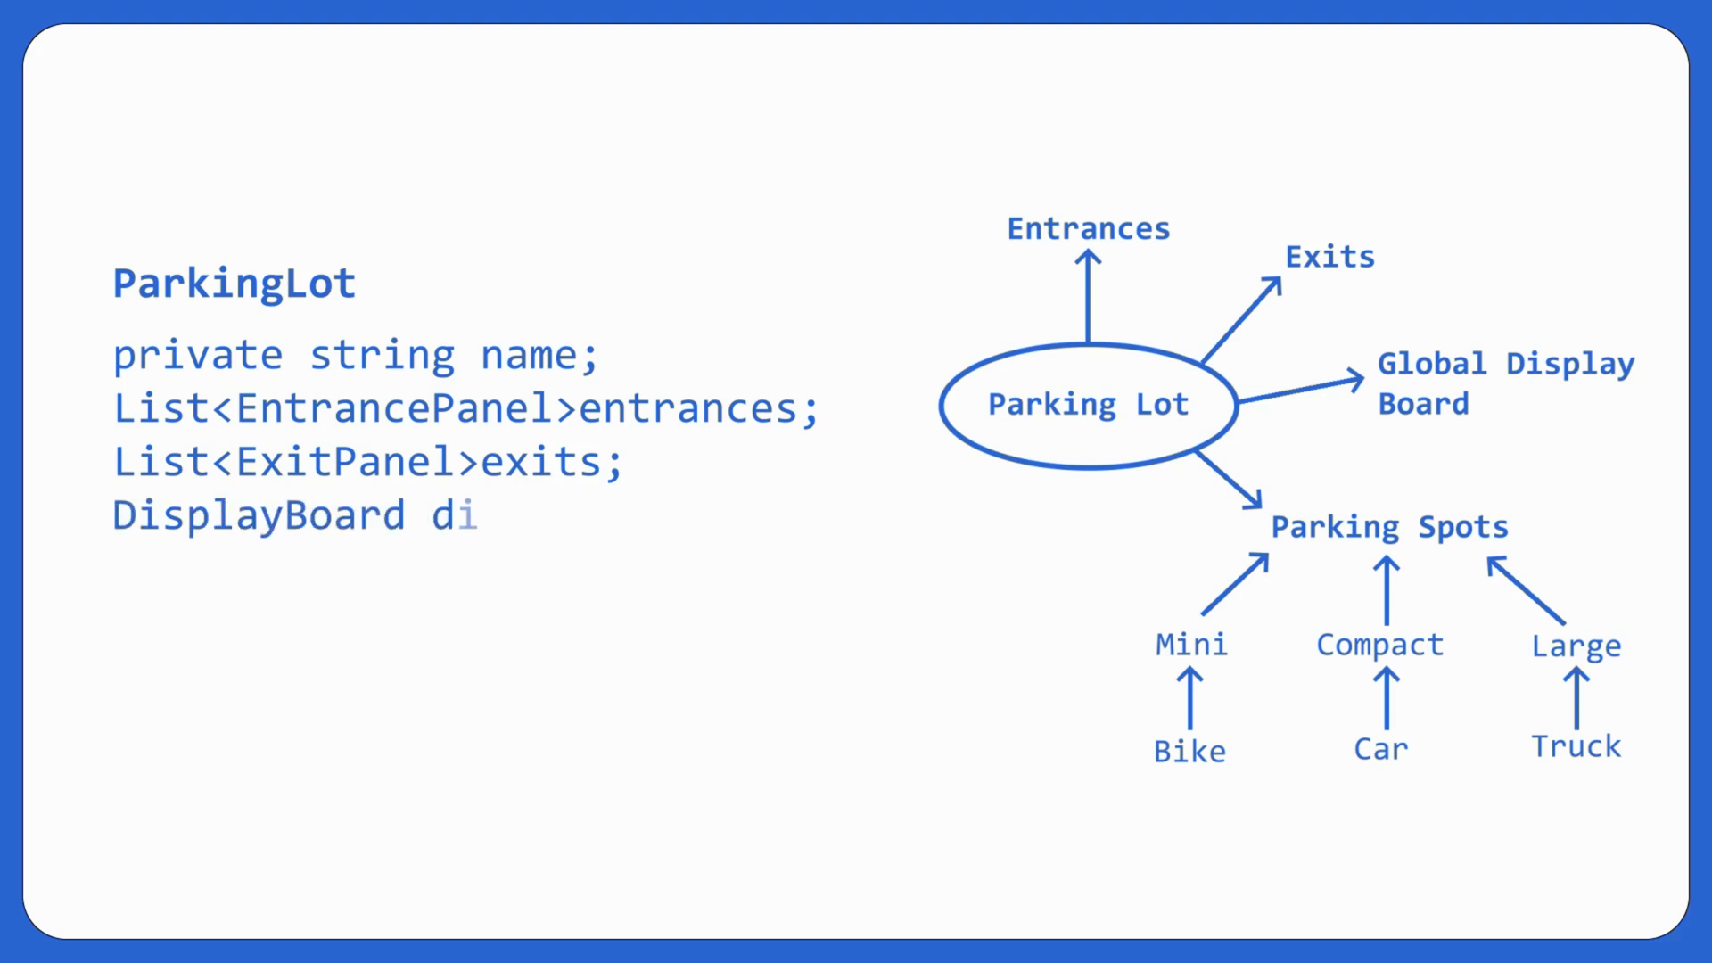
pyautogui.write('splayBoard;')
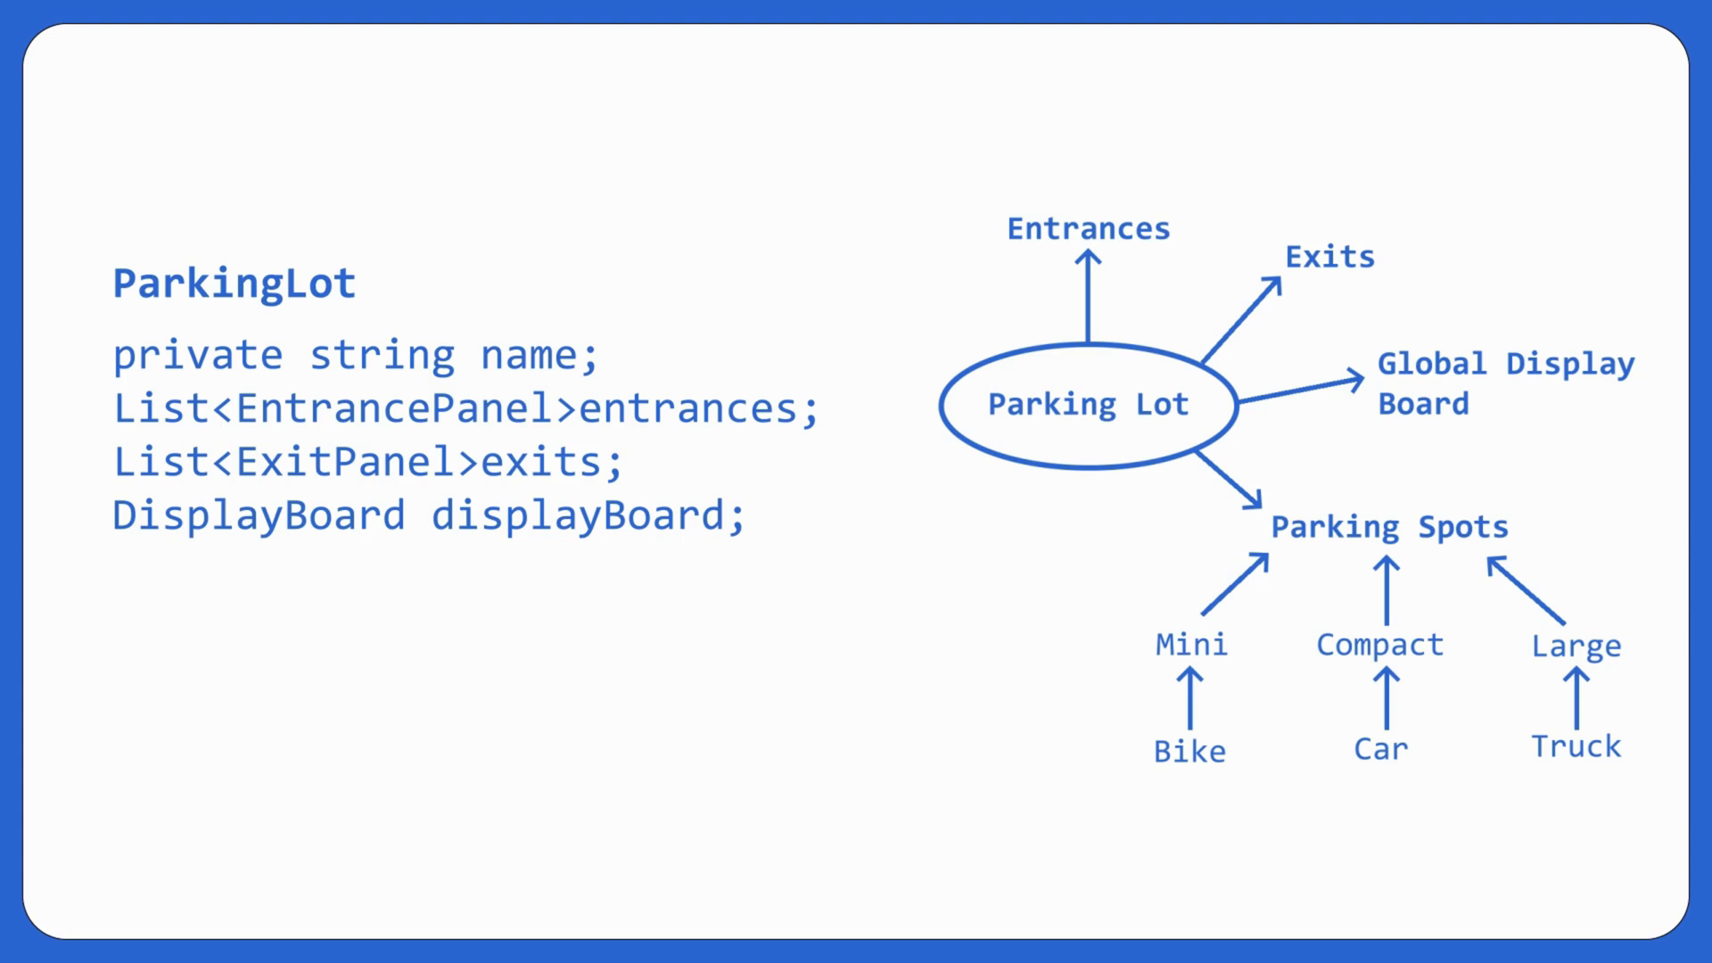
pyautogui.write('List<ParkingSpot>parki')
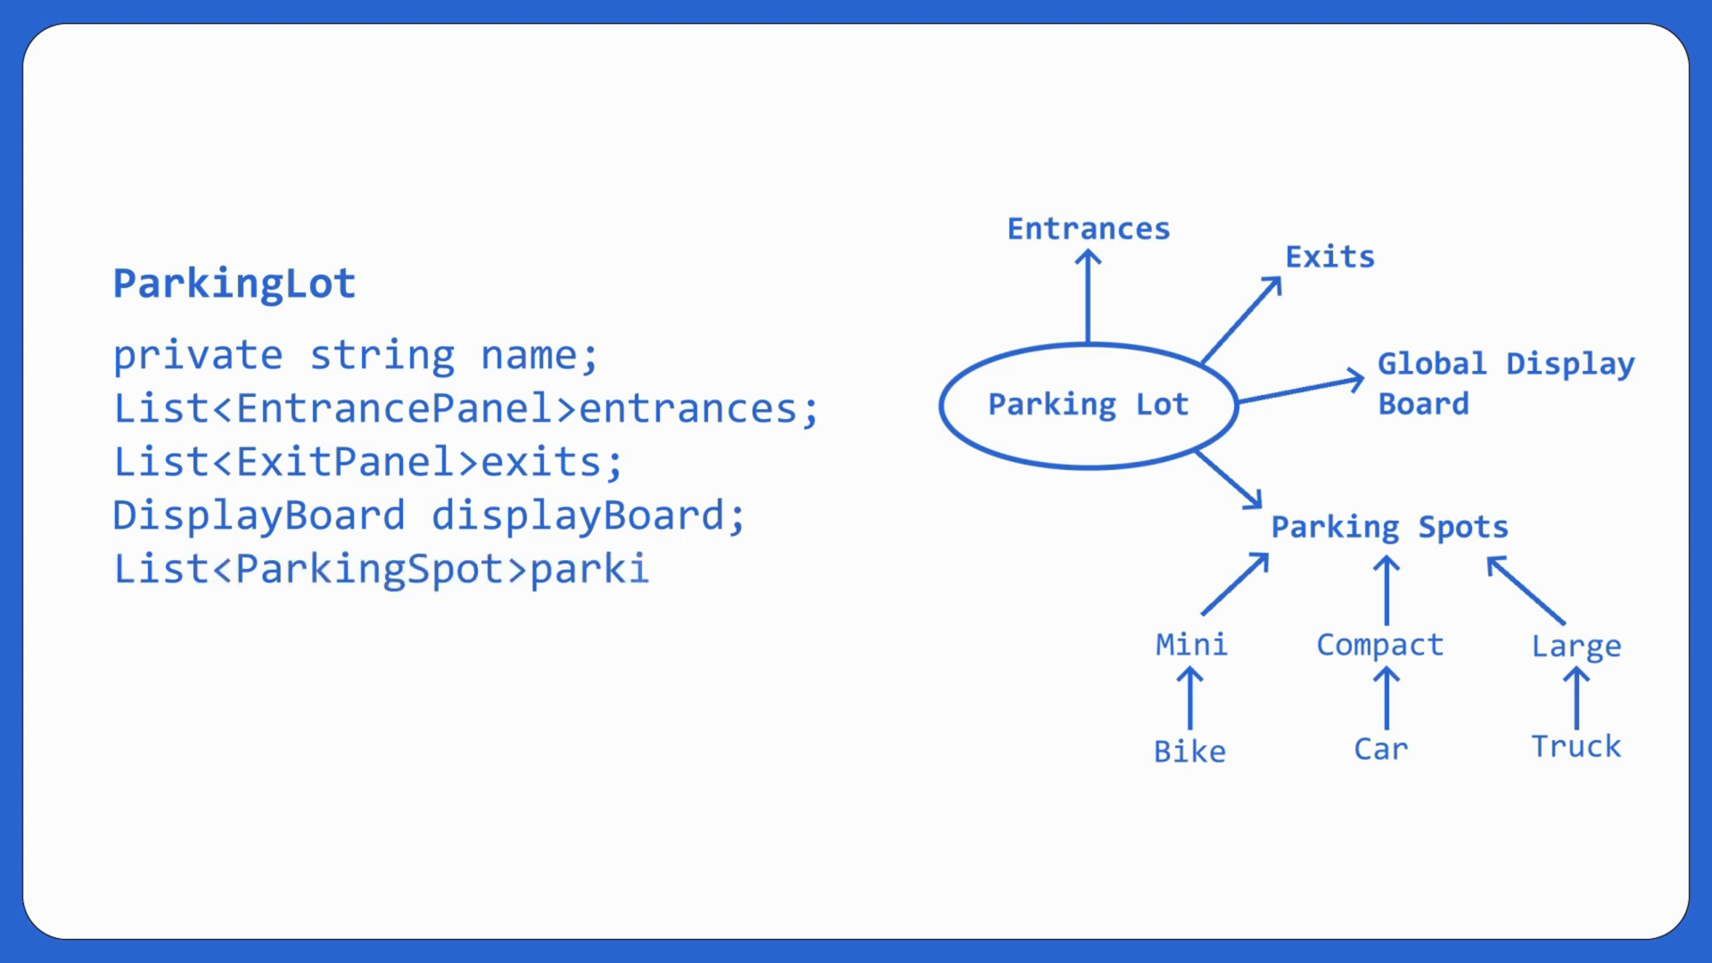
pyautogui.write('ngSpots;')
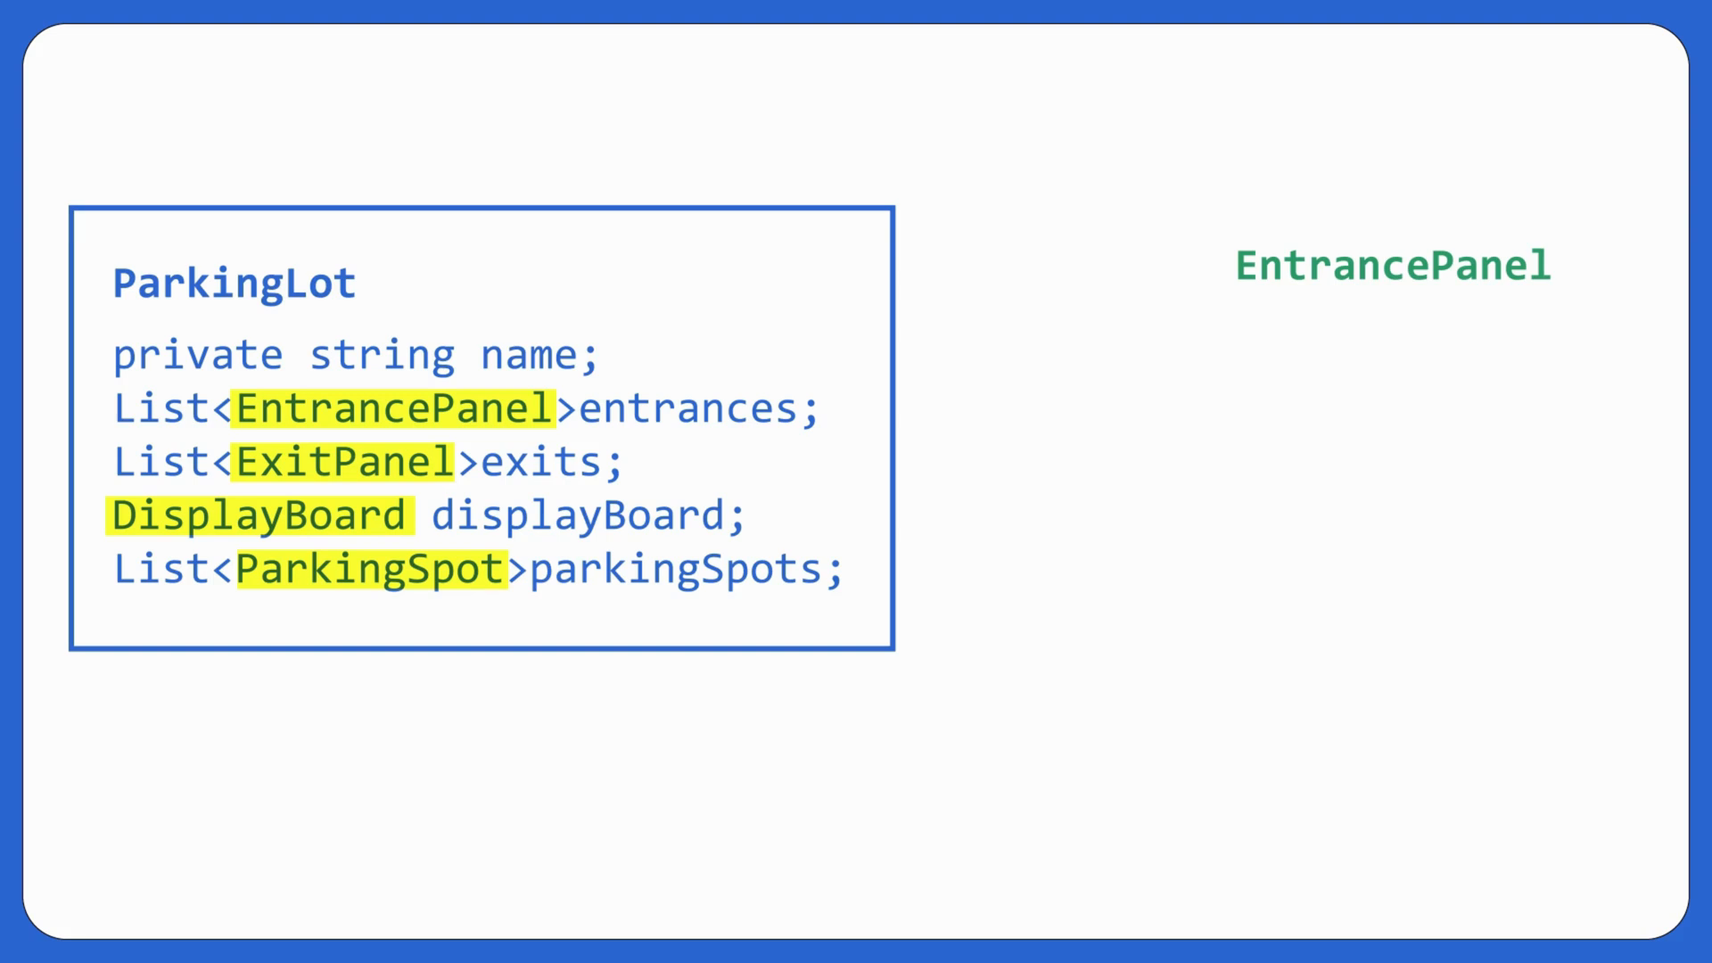
pyautogui.write('string name;')
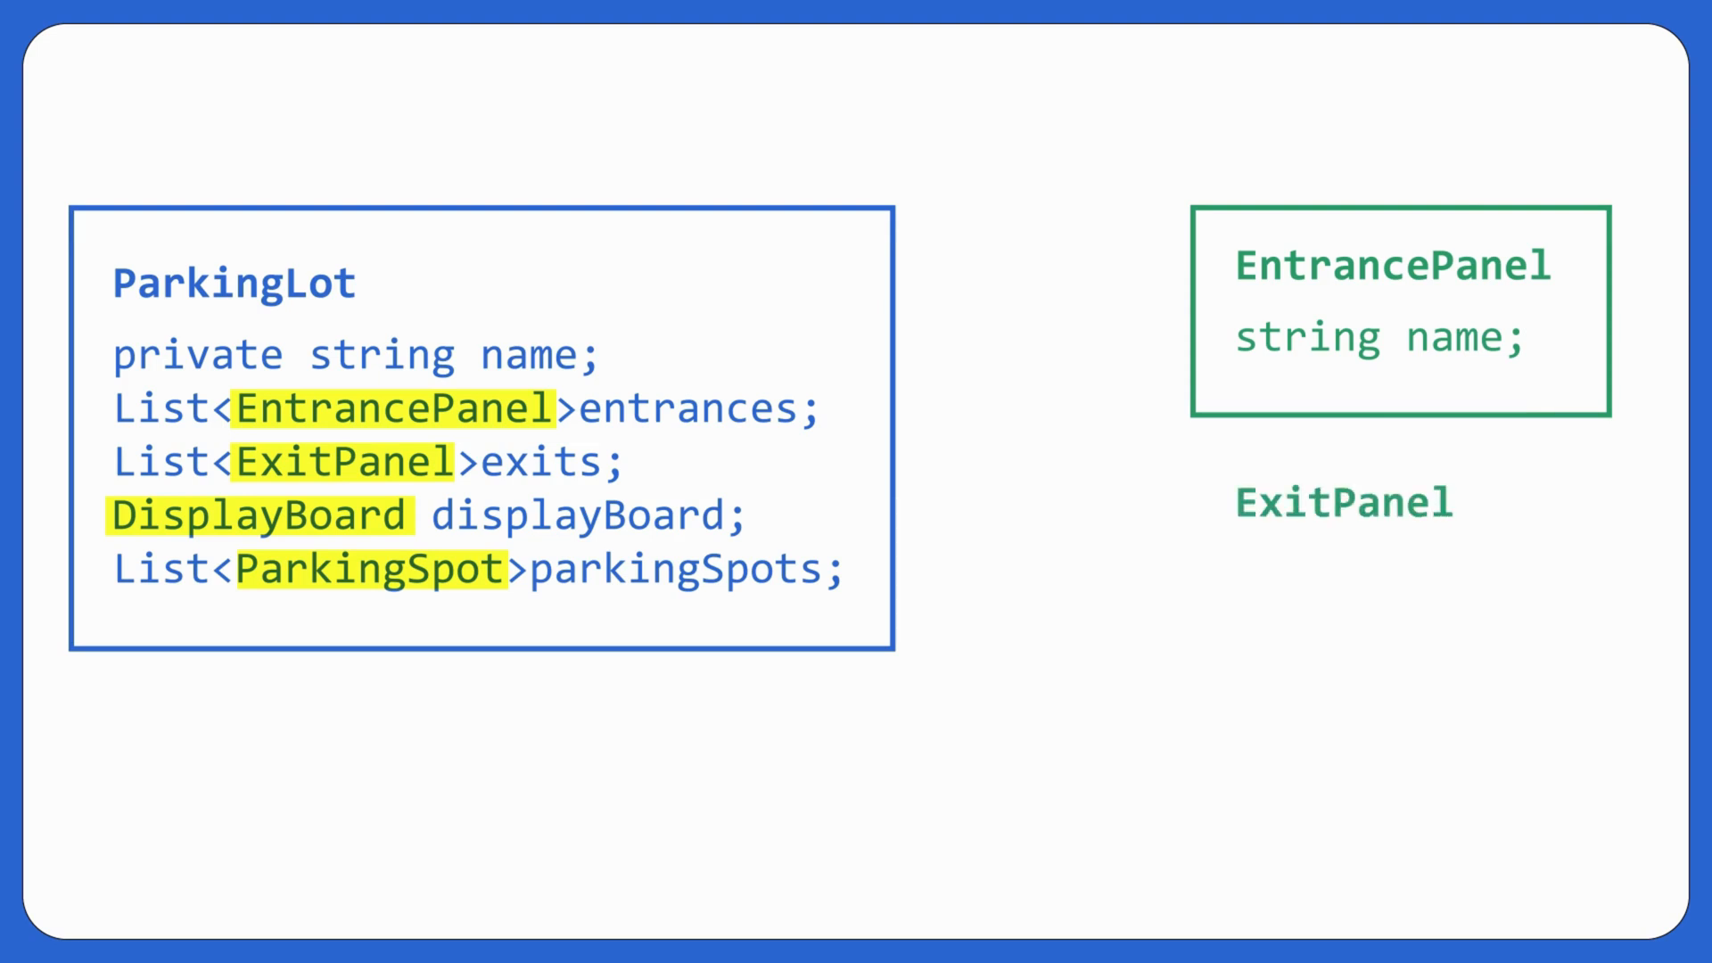
pyautogui.write('string n')
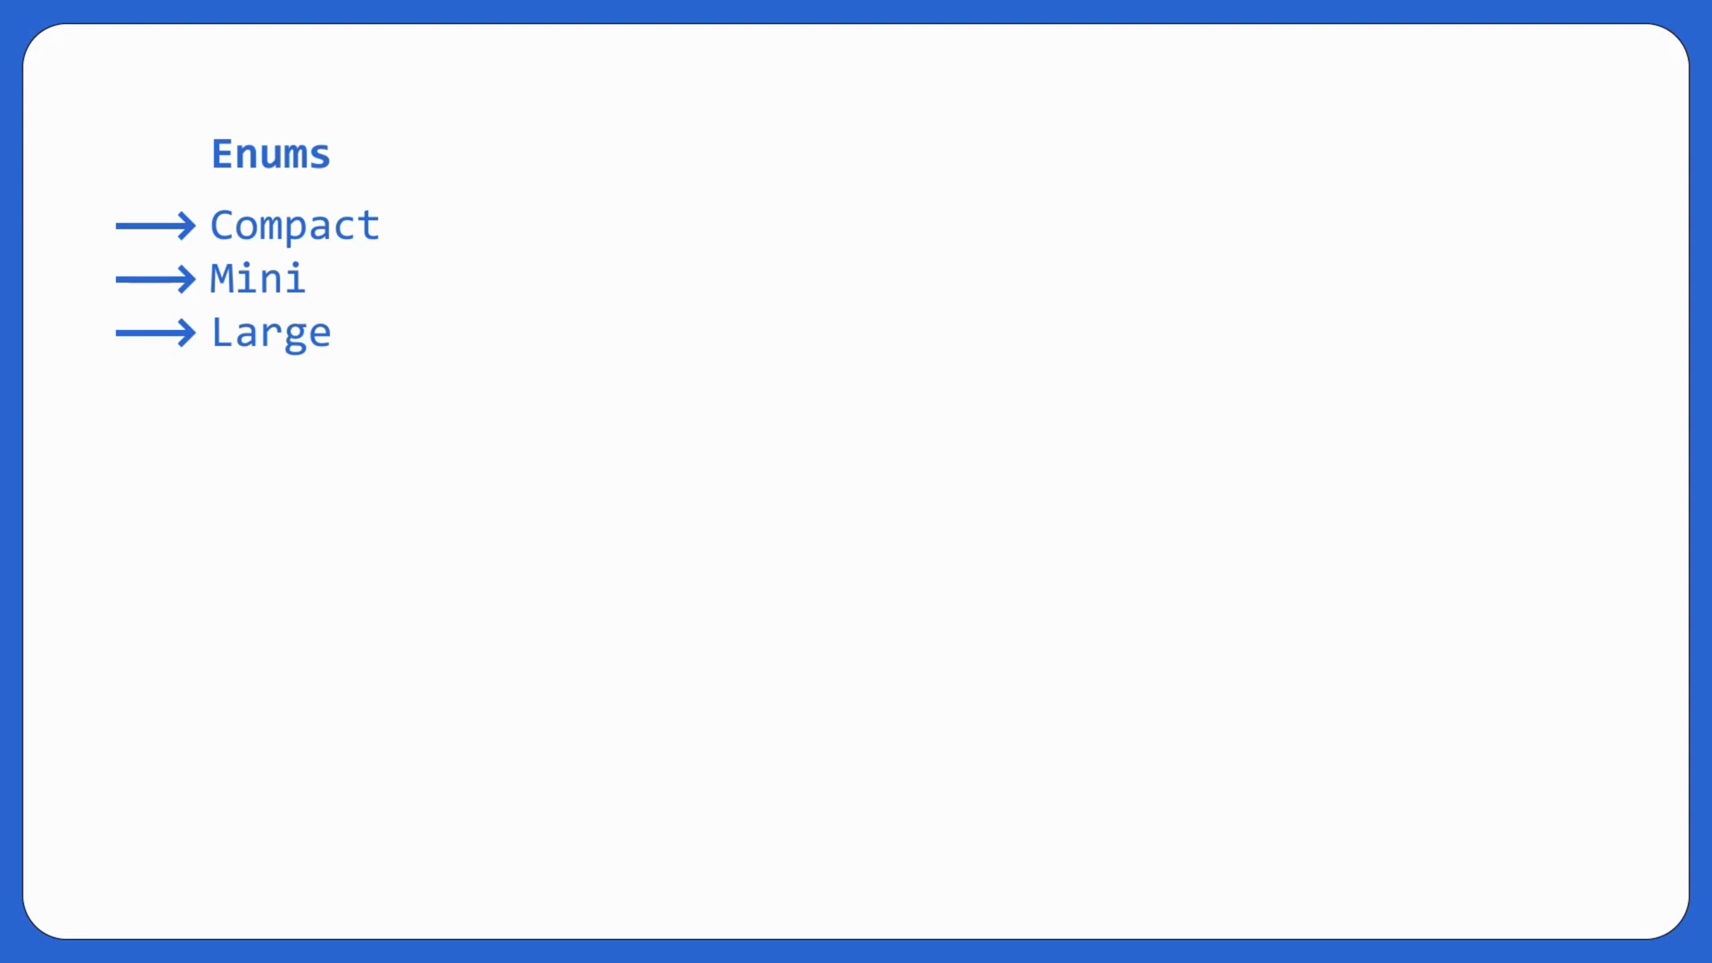
pyautogui.write('P')
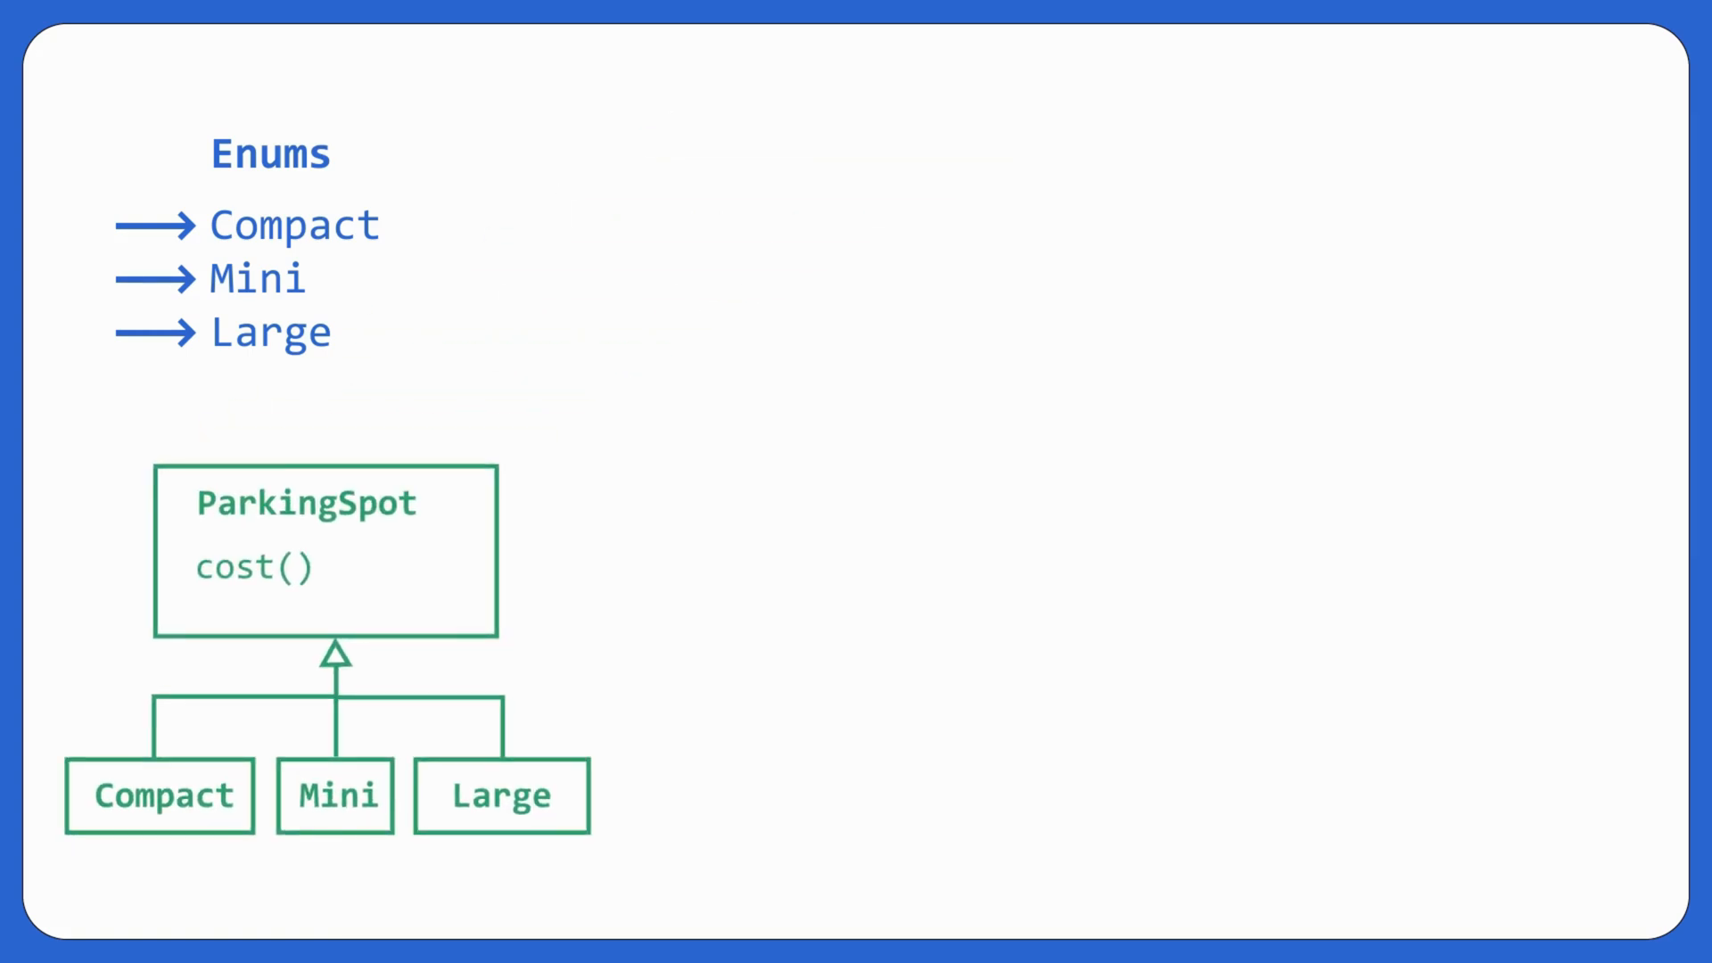
pyautogui.write('if (parking spot.type is co')
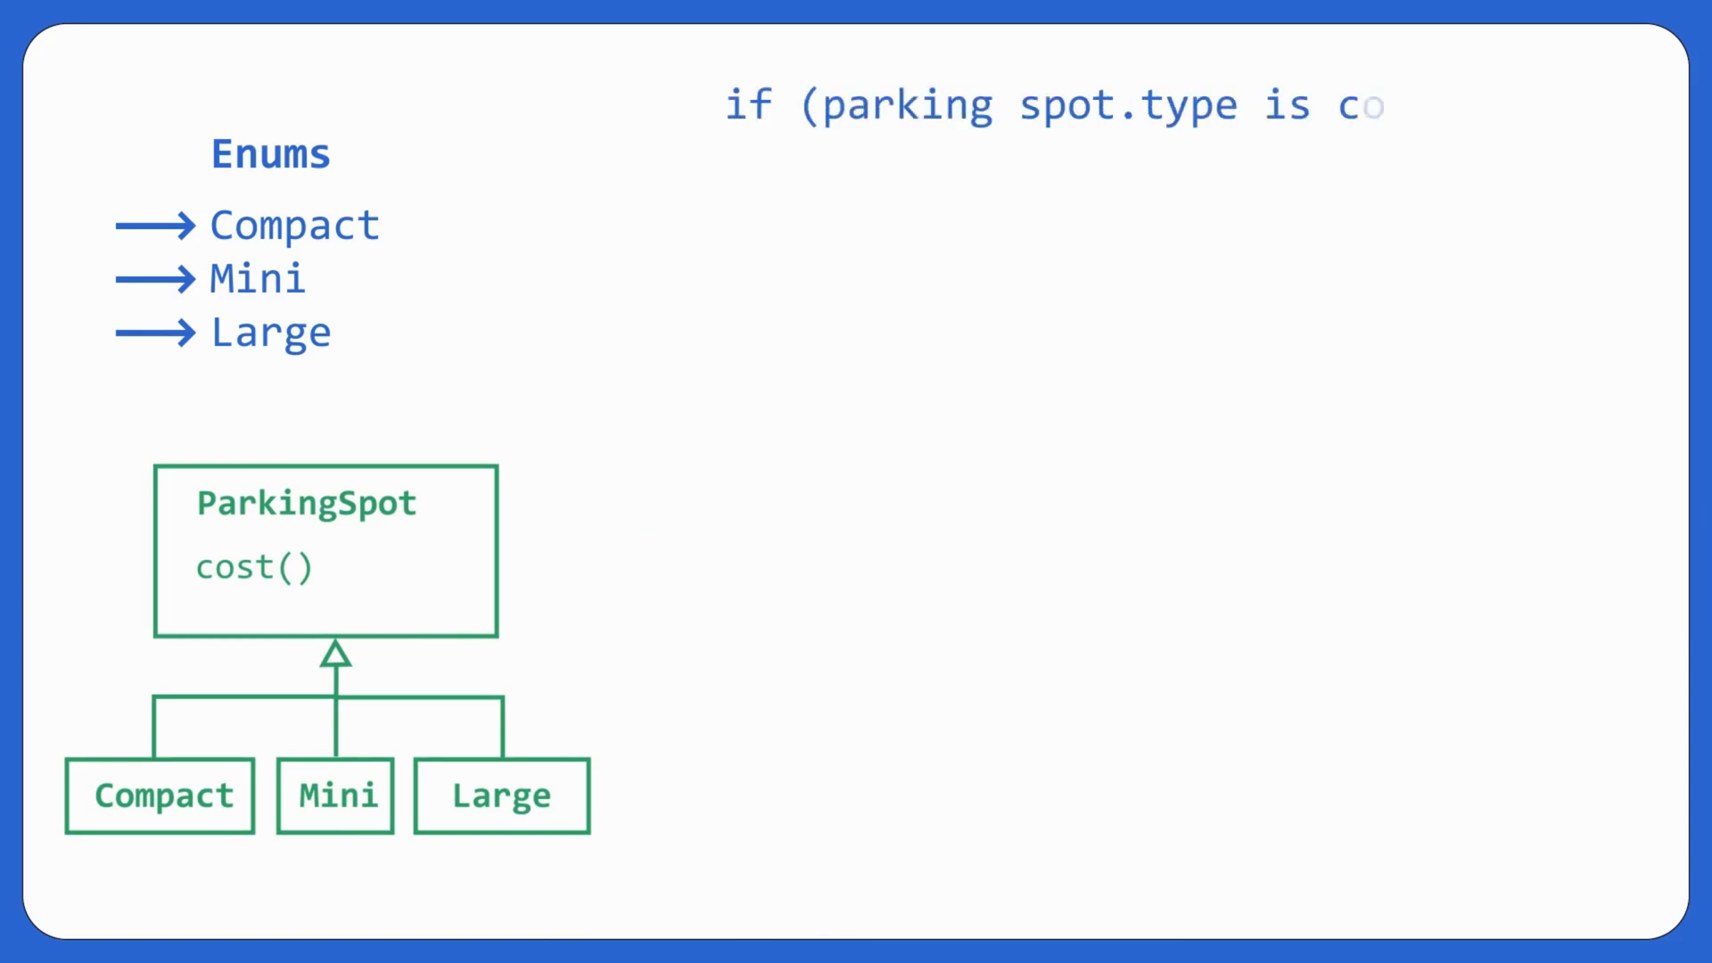
pyautogui.write('ompact)')
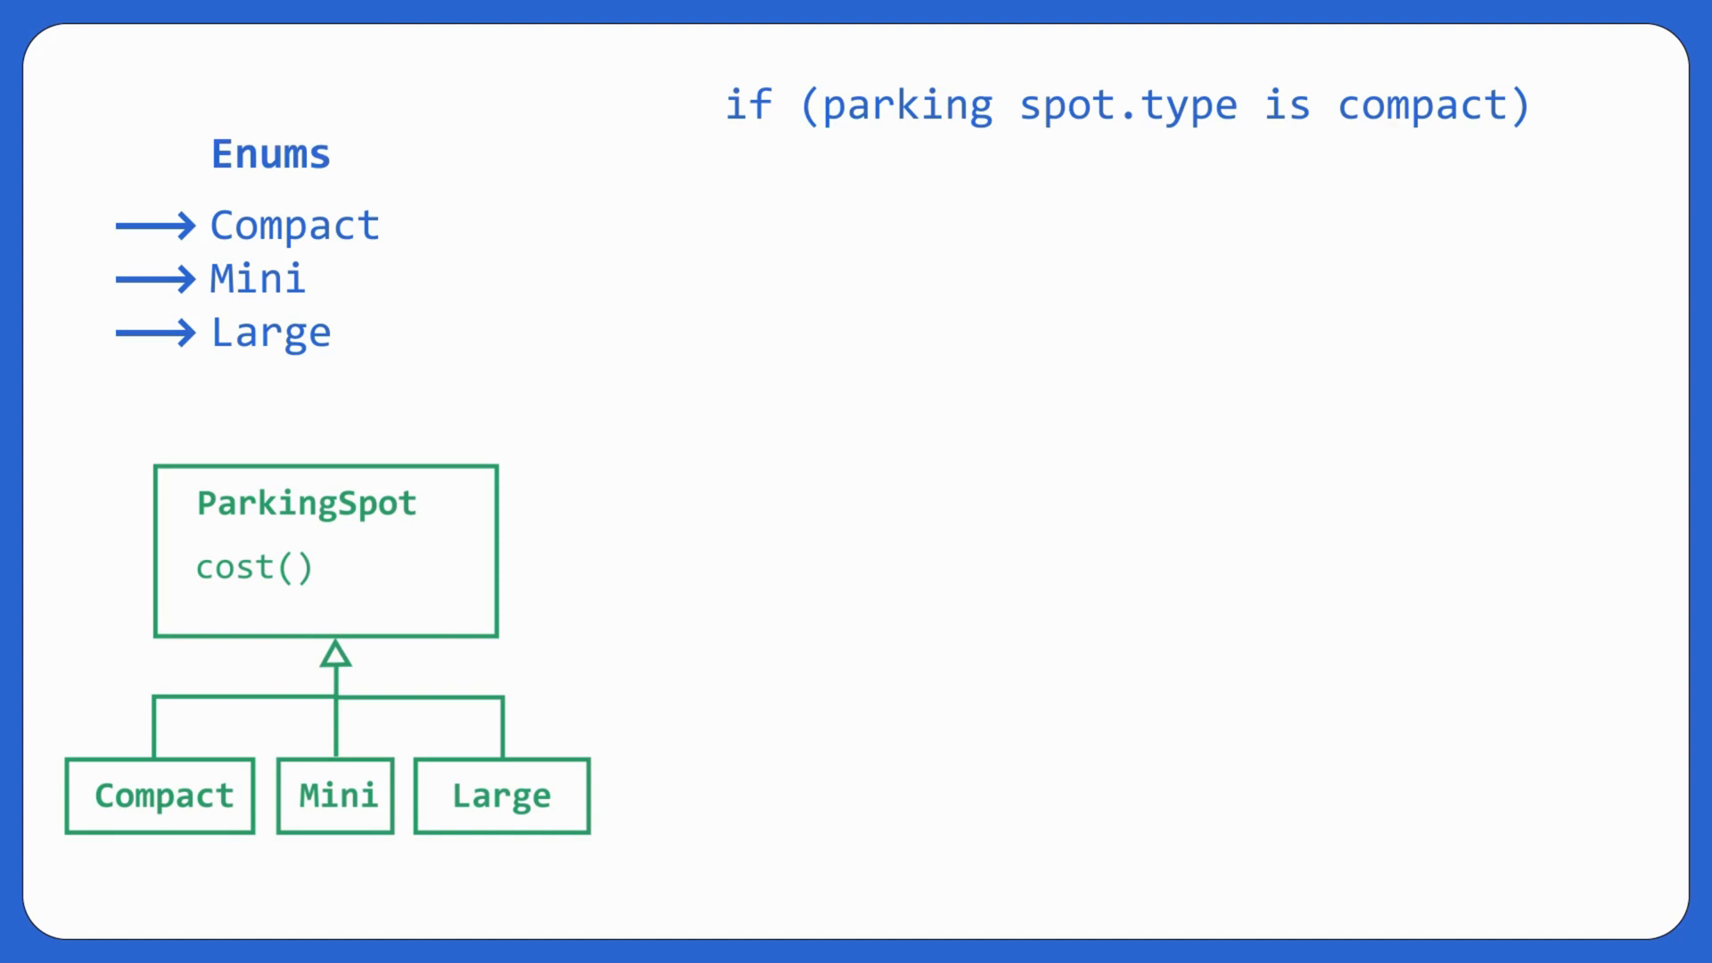
pyautogui.write('{')
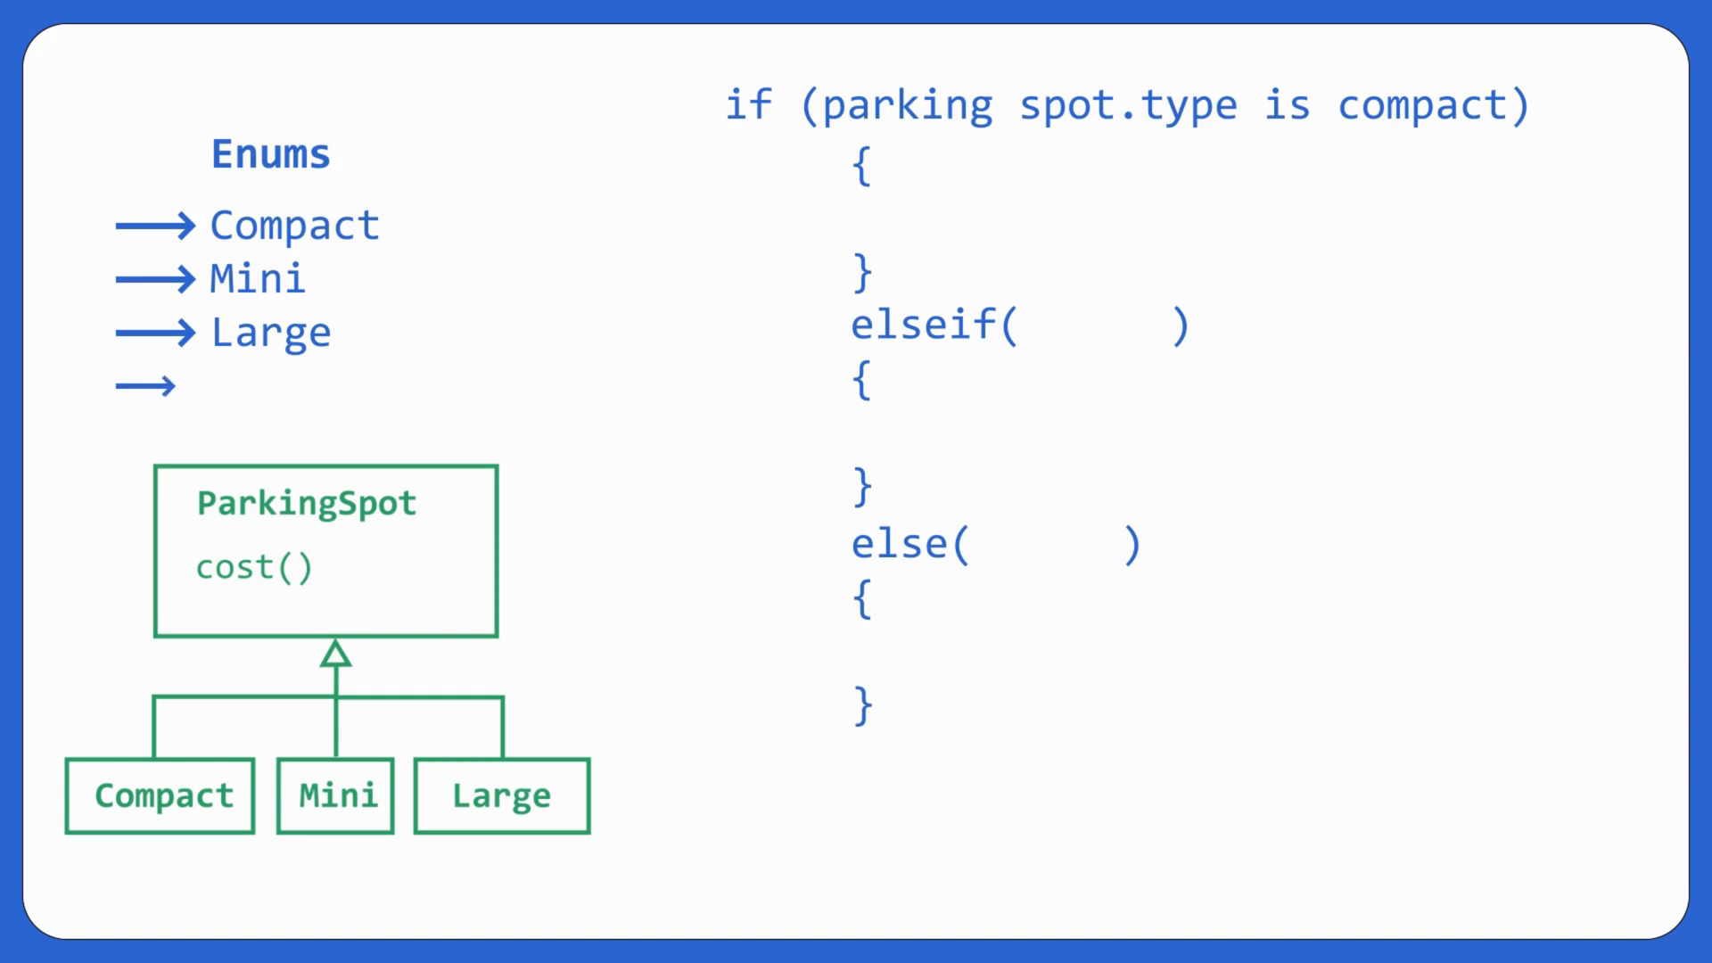
pyautogui.write('Electric')
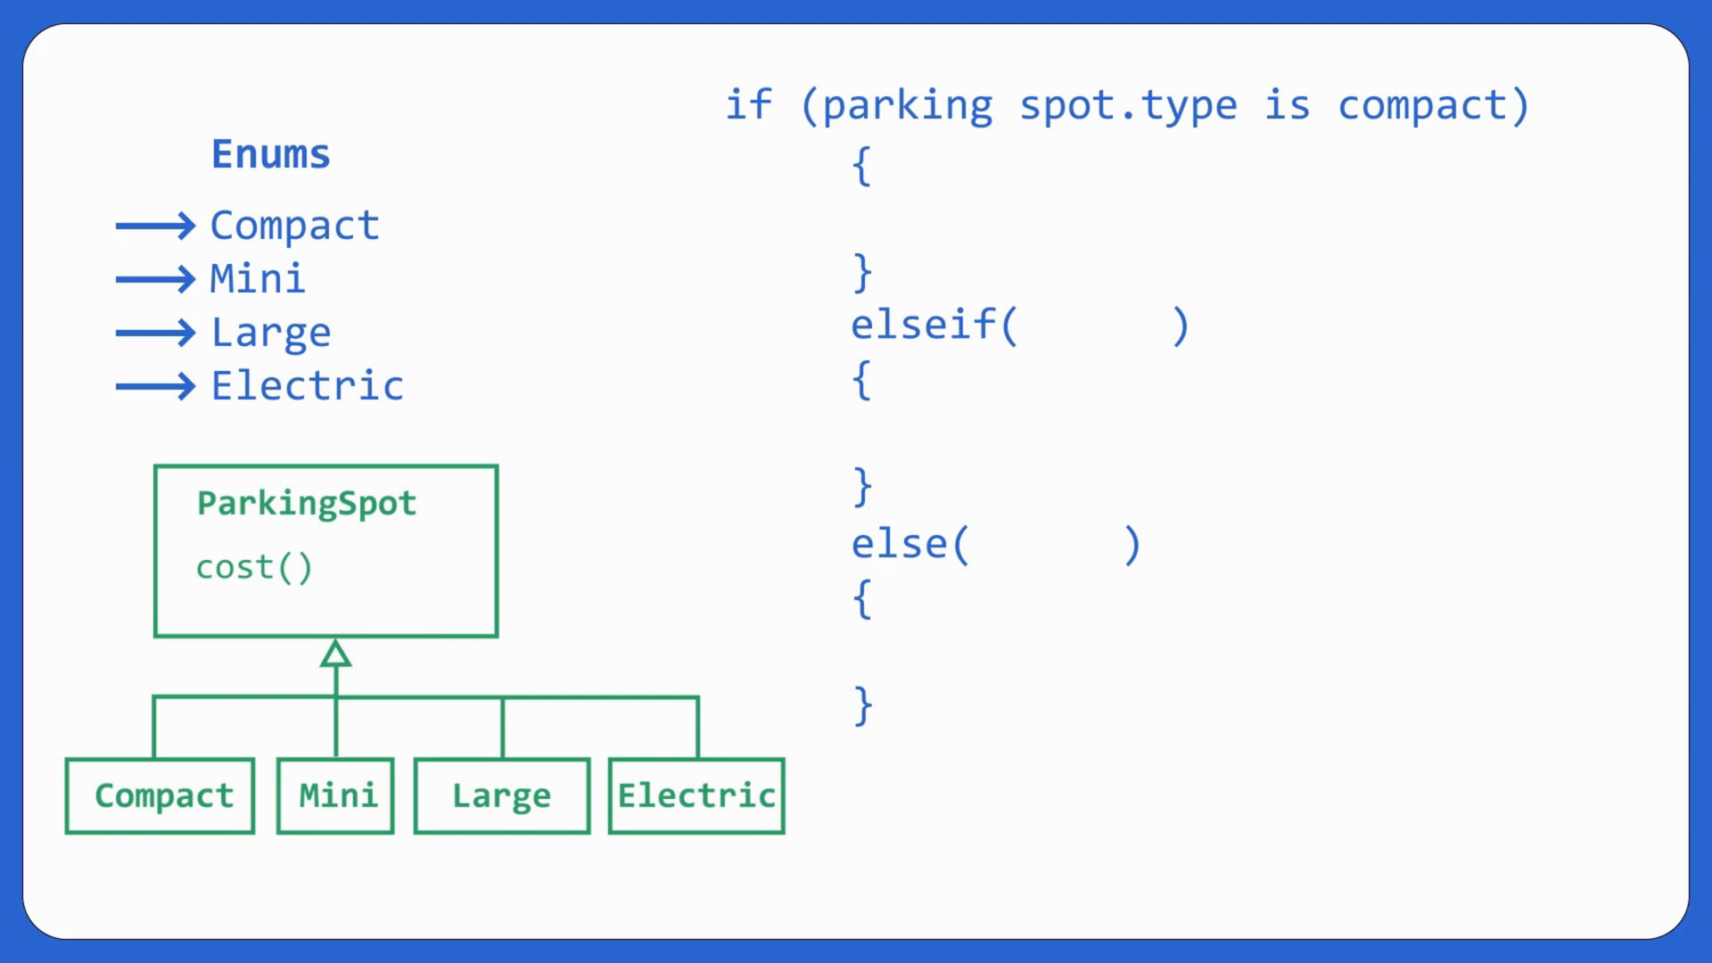
pyautogui.write('return 20')
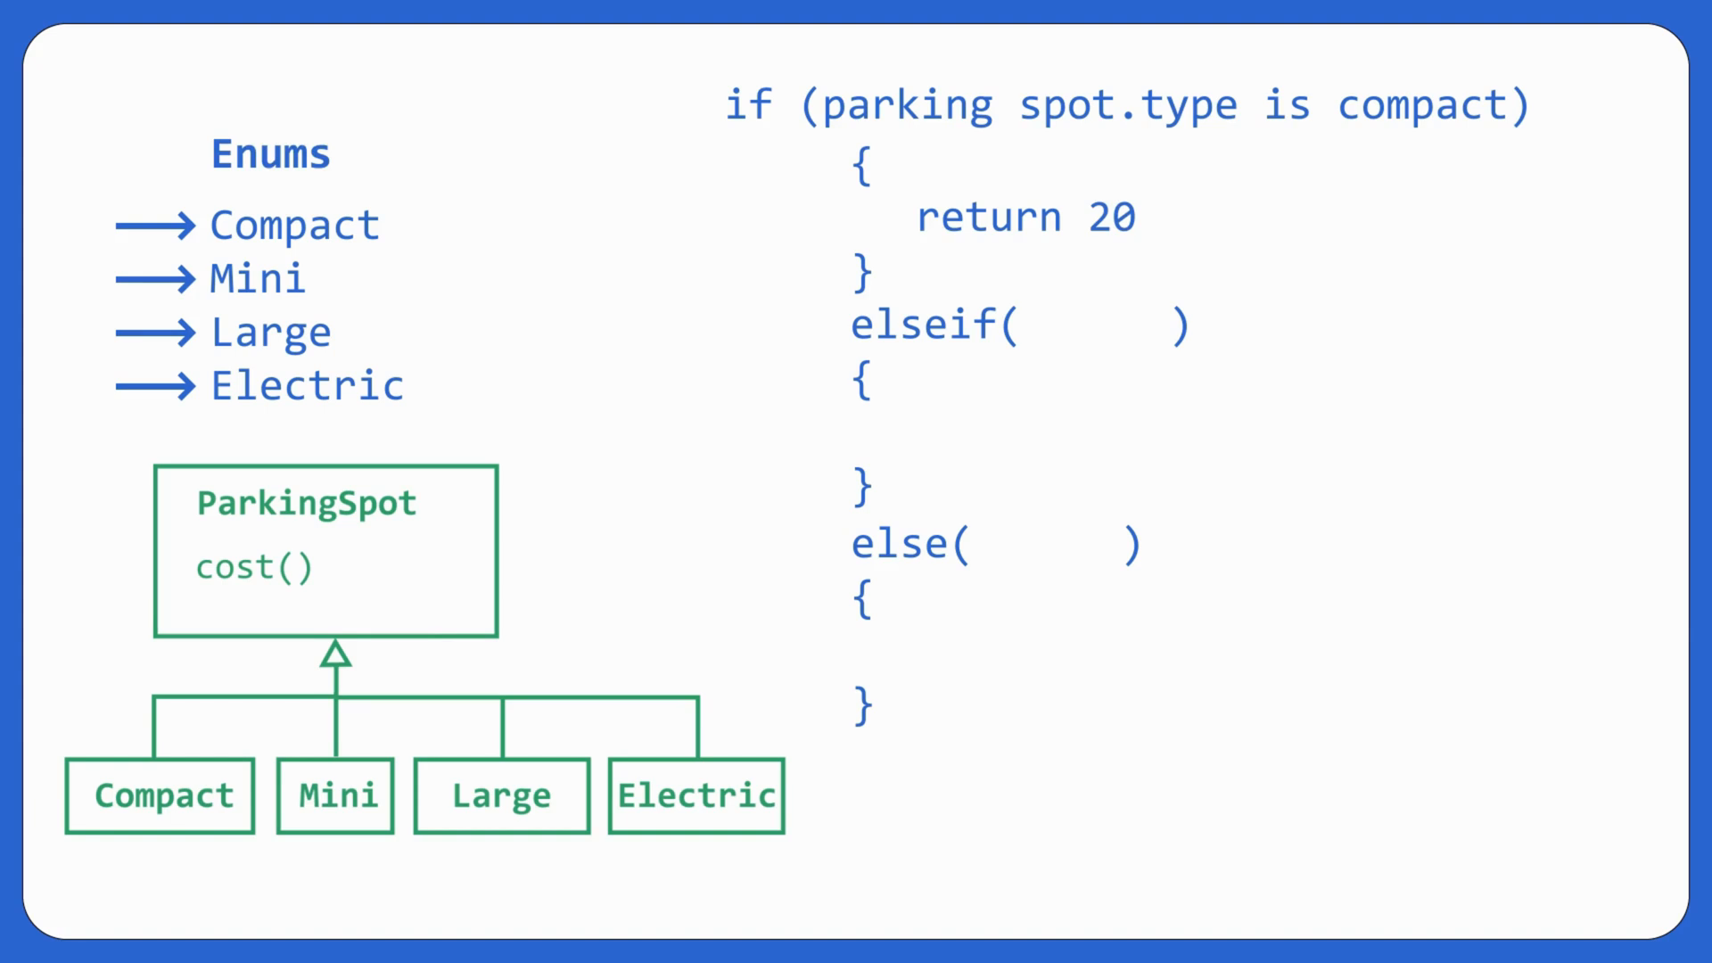
pyautogui.write('mini')
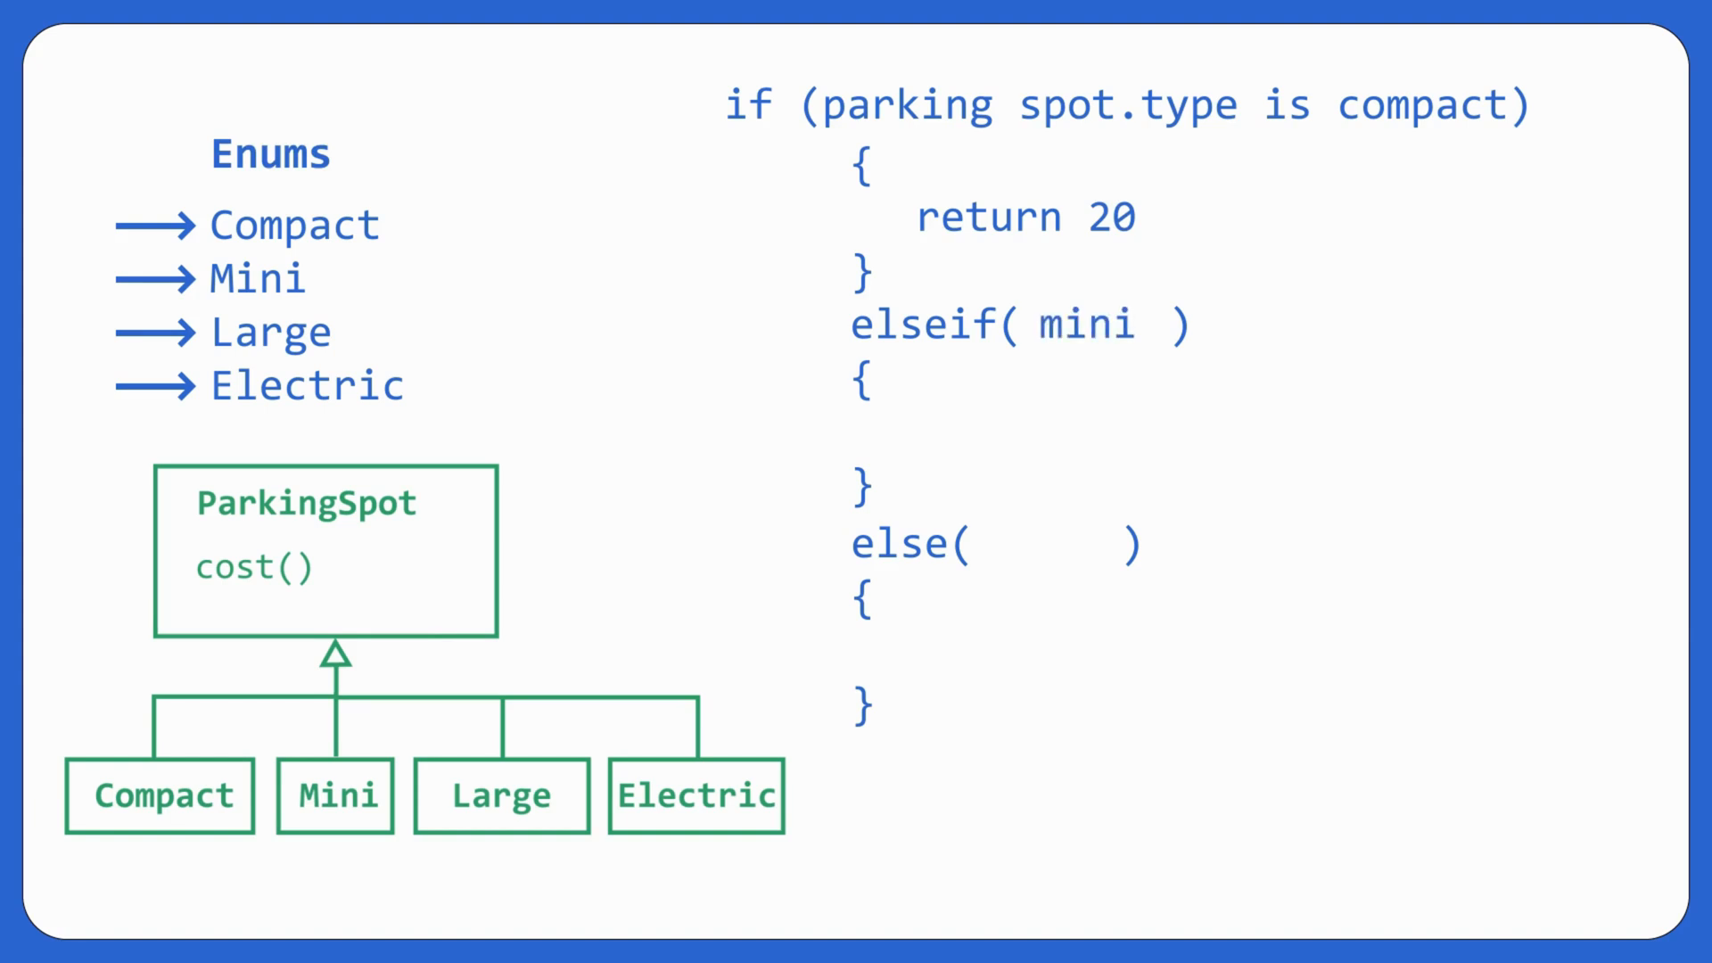
pyautogui.write('return 10')
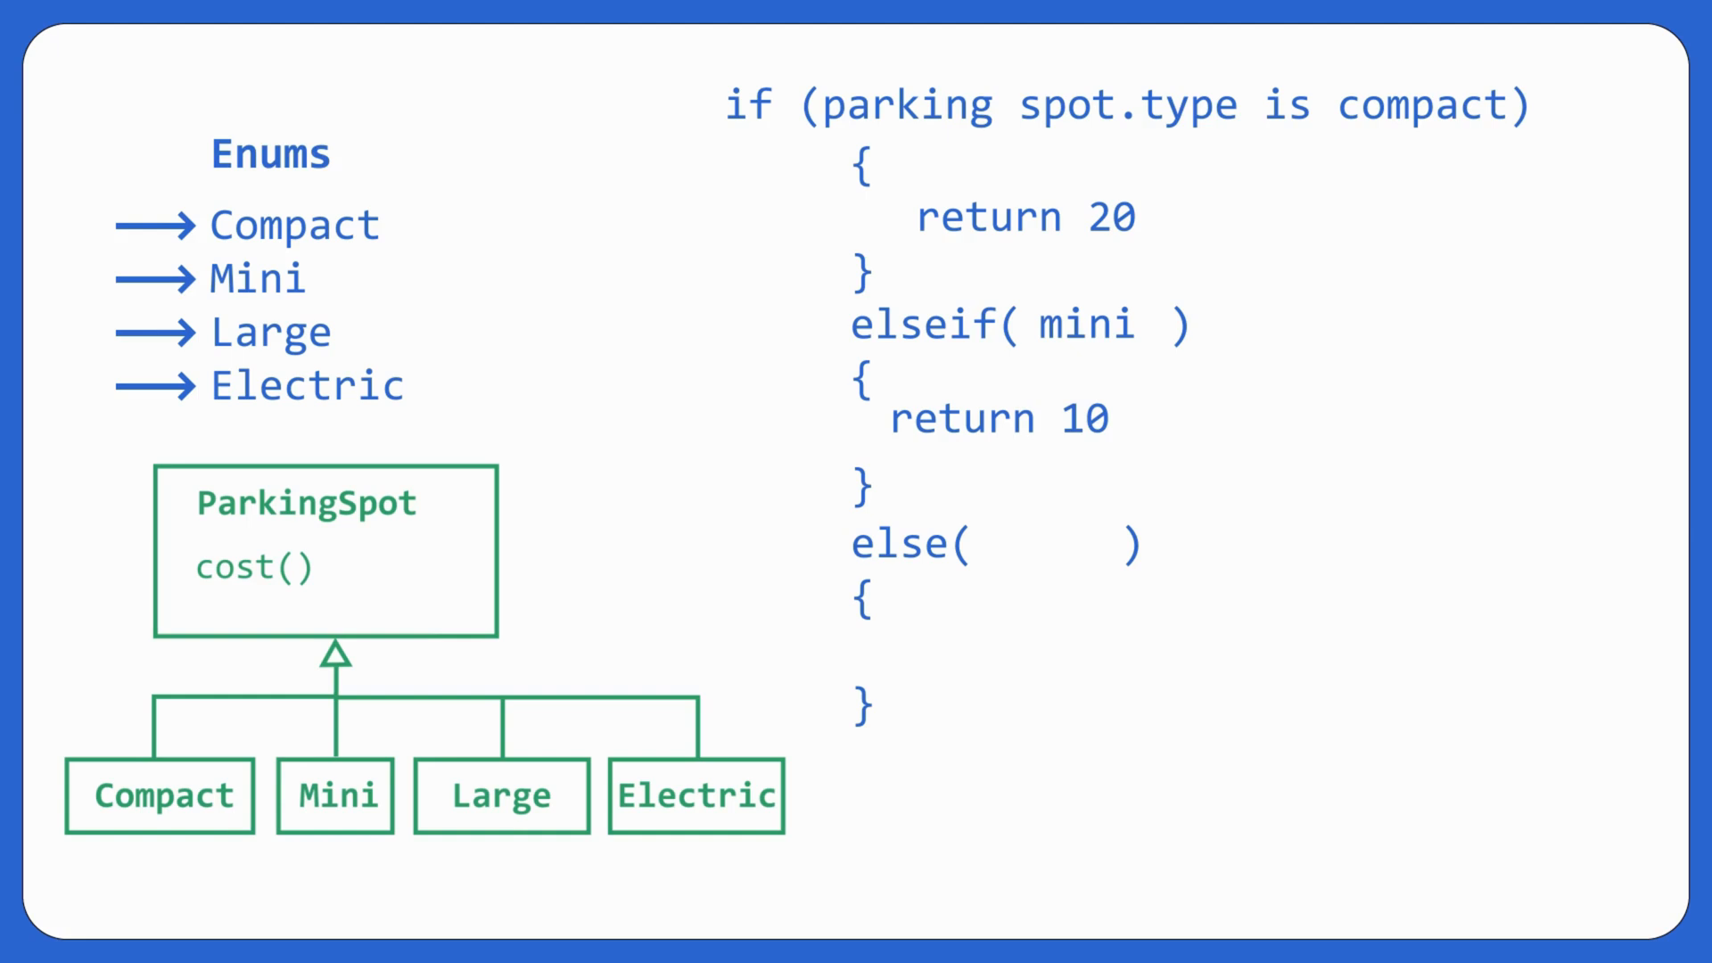
pyautogui.write('large')
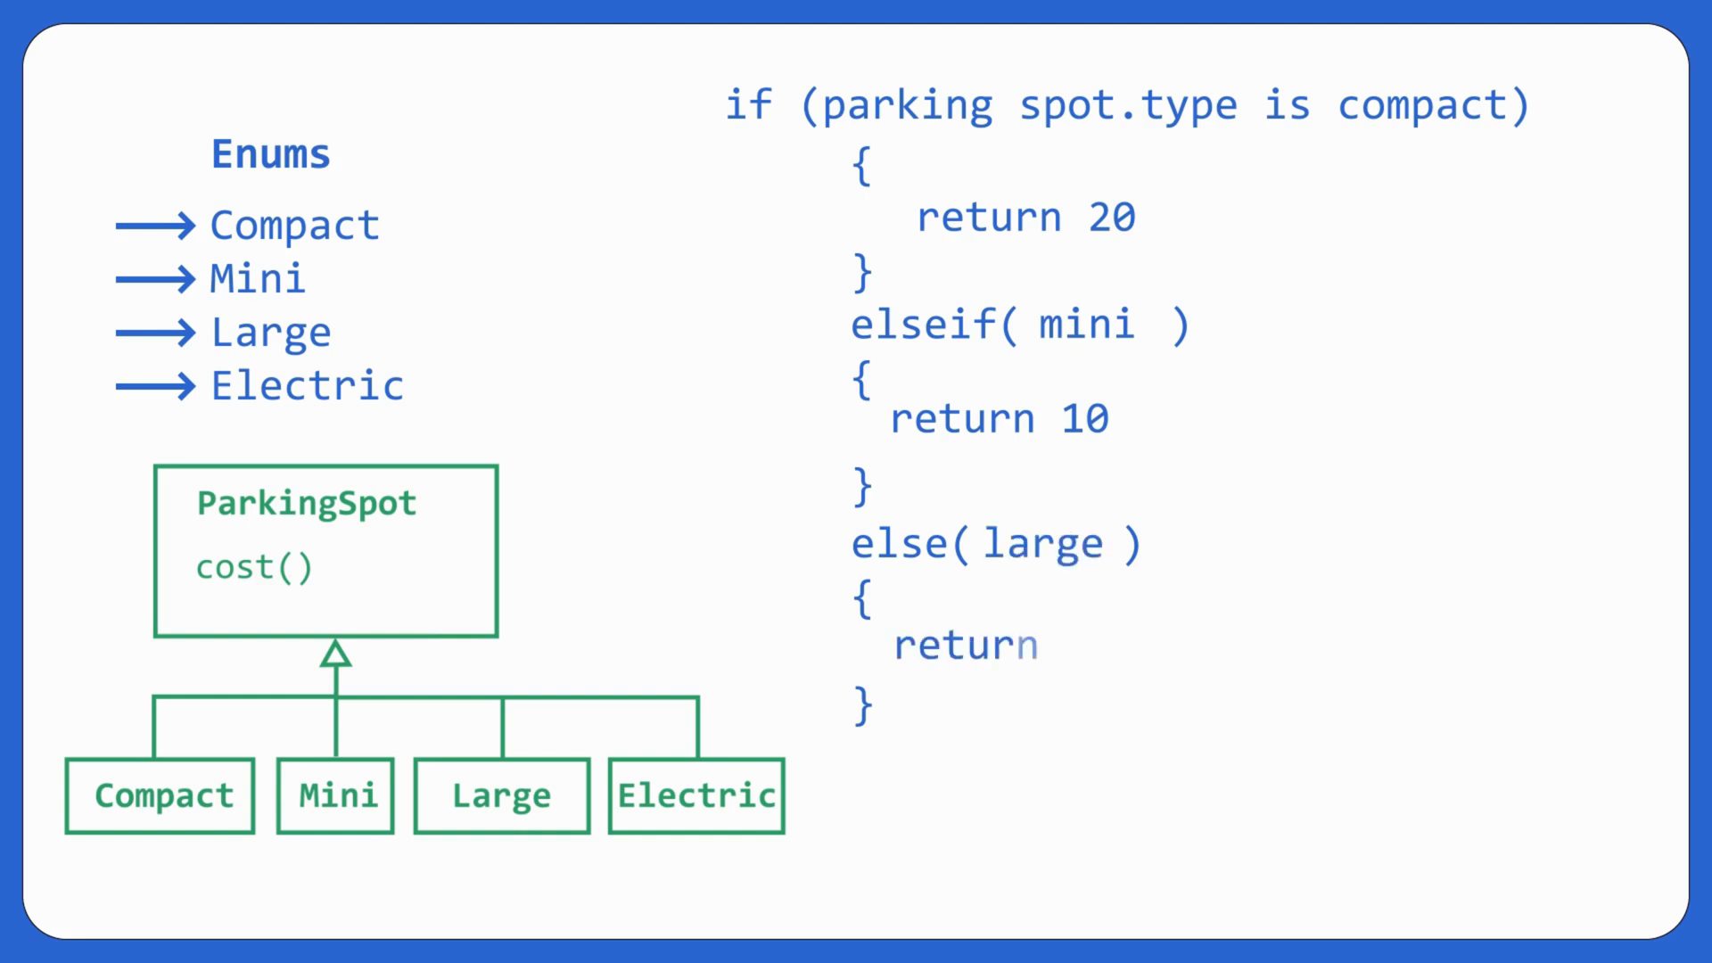
pyautogui.write('30')
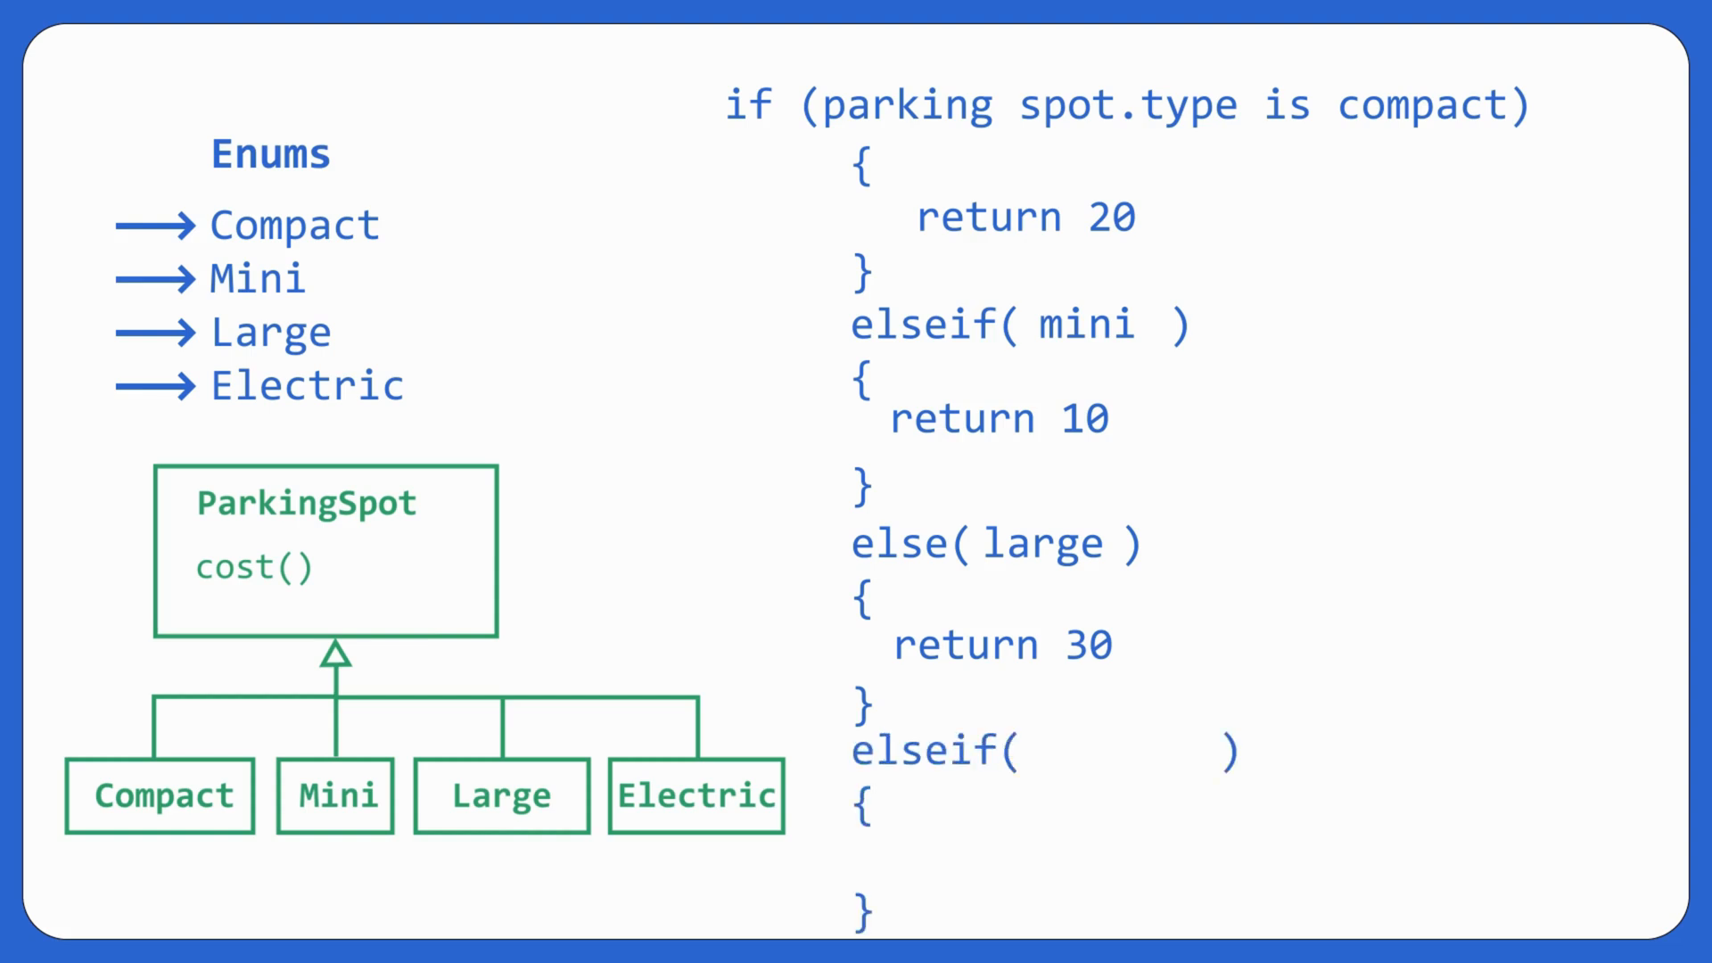
pyautogui.write('electric')
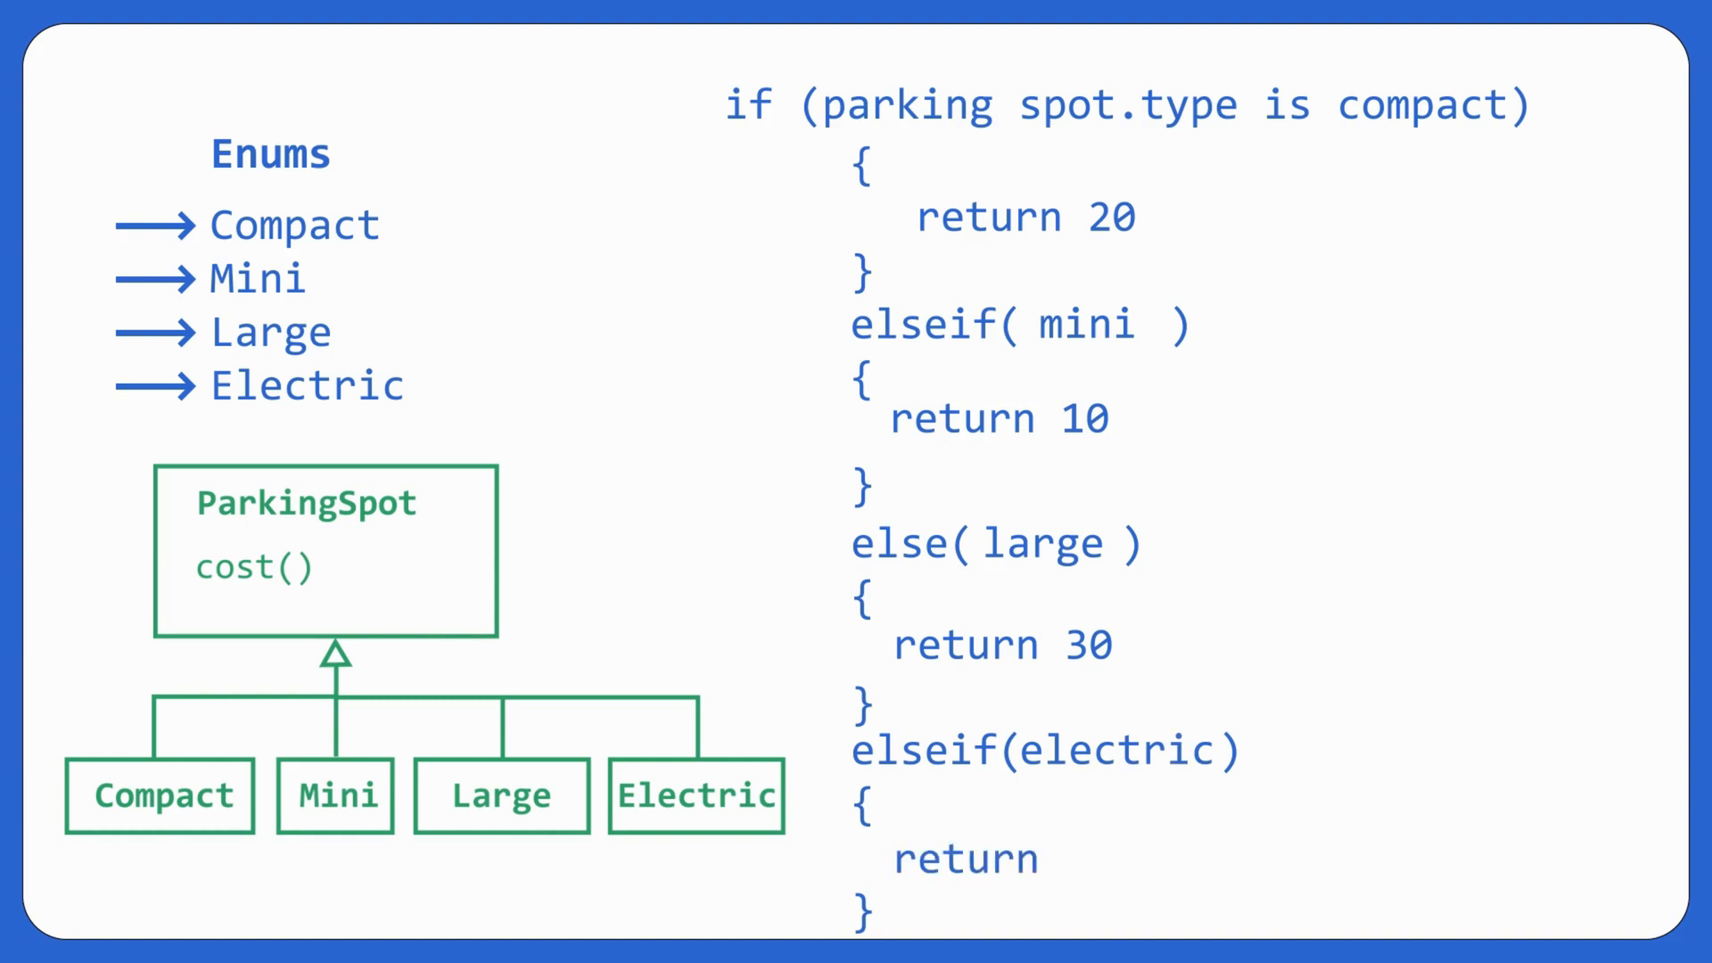